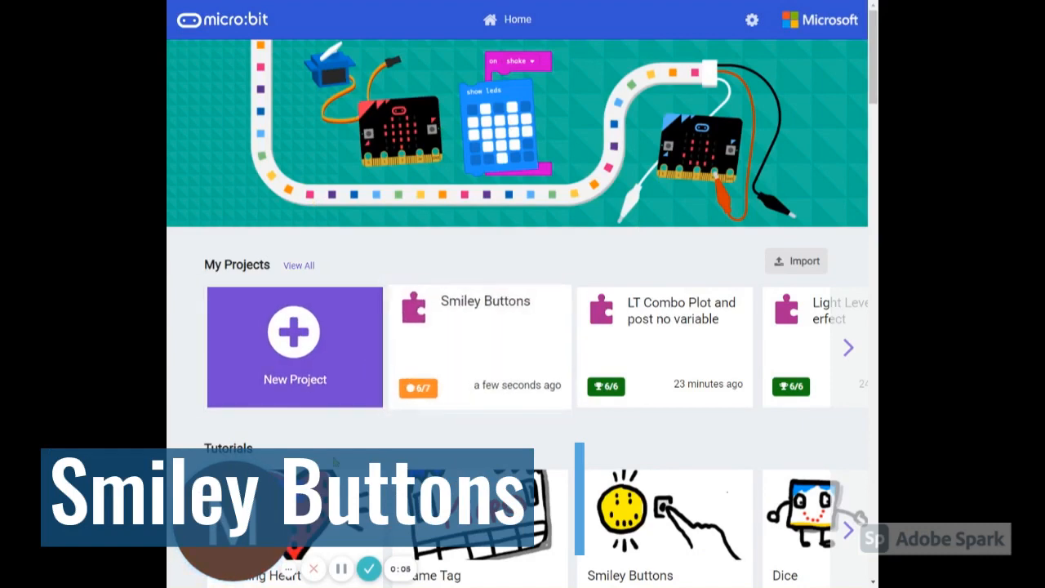
Step: Launch the Smiley Buttons tutorial from the Tutorials section in its Blocks version
{"action": "scroll", "scroll_direction": "down", "scroll_amount": 3}
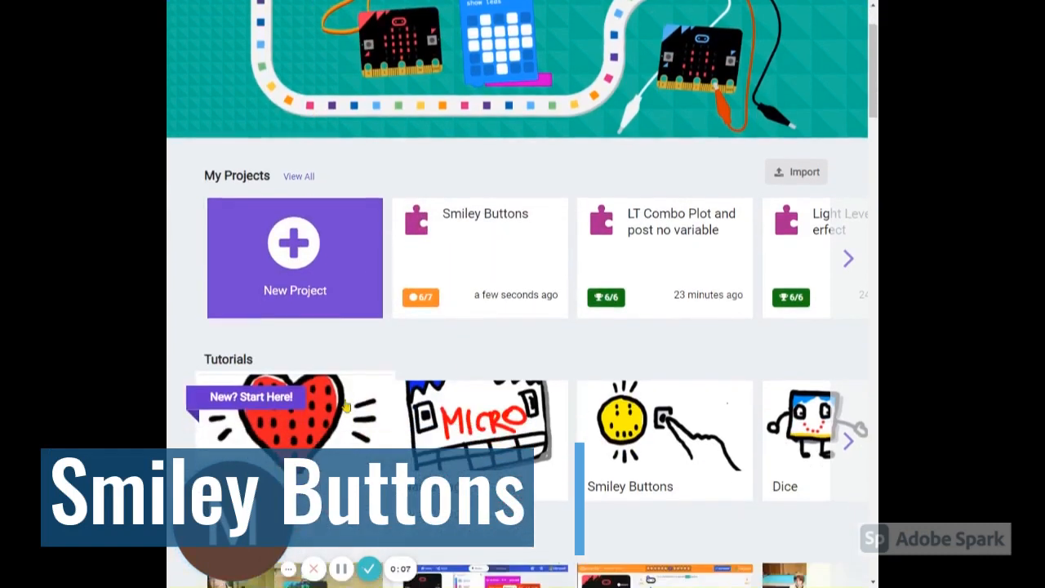
{"action": "scroll", "scroll_direction": "down", "scroll_amount": 3}
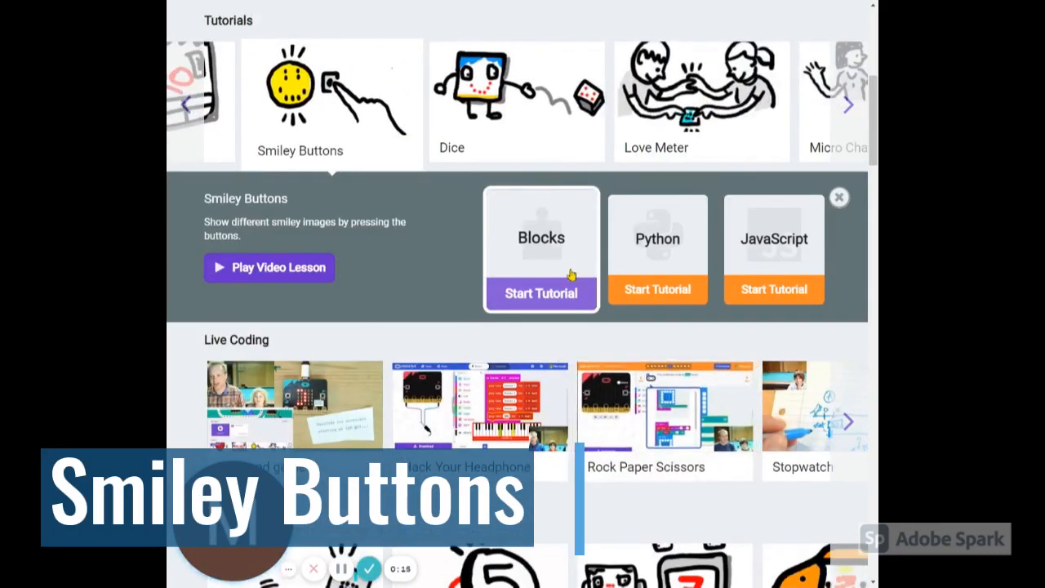
{"action": "left_click", "coordinate": [541, 292]}
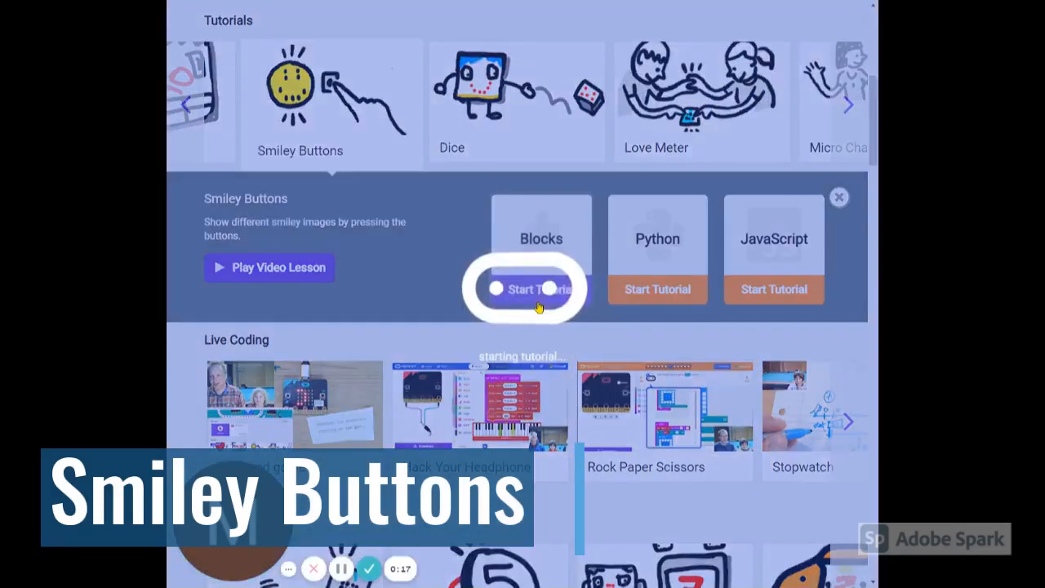
{"action": "left_click", "coordinate": [532, 287]}
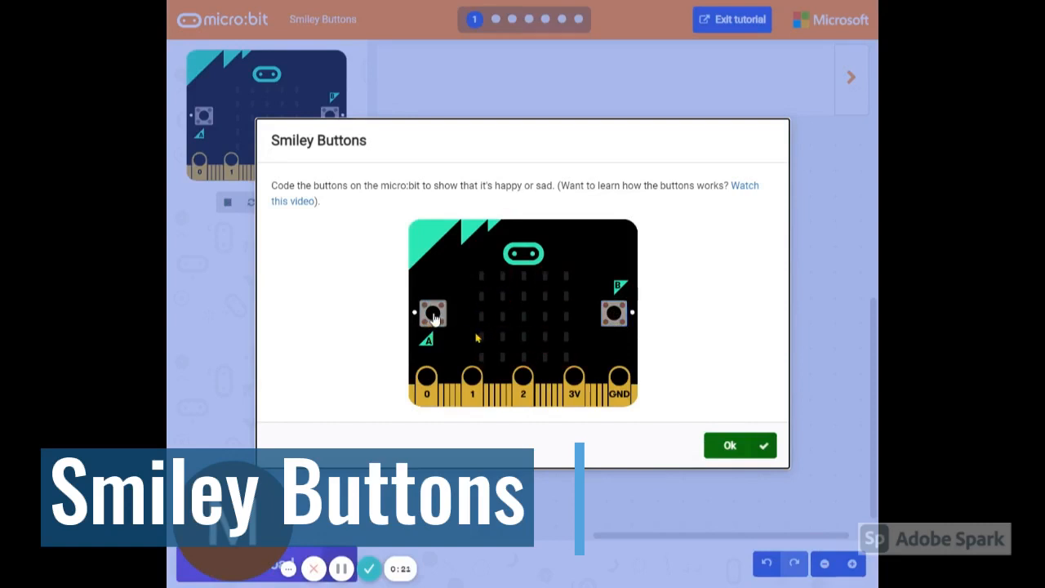
Step: Place an 'on button A pressed' block from Input on the workspace and move to the smiley step
{"action": "left_click", "coordinate": [738, 445]}
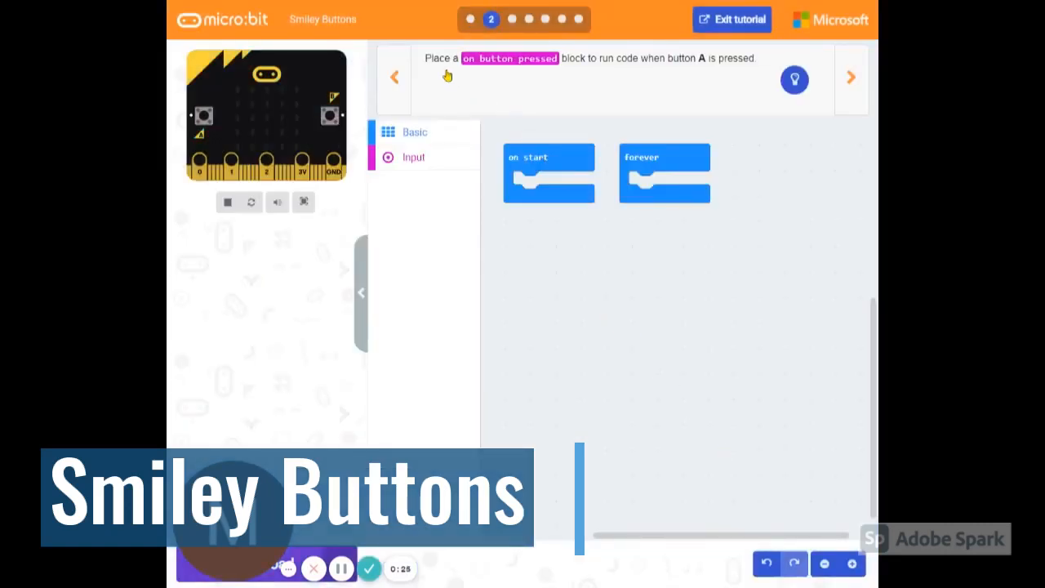
{"action": "mouse_move", "coordinate": [663, 85]}
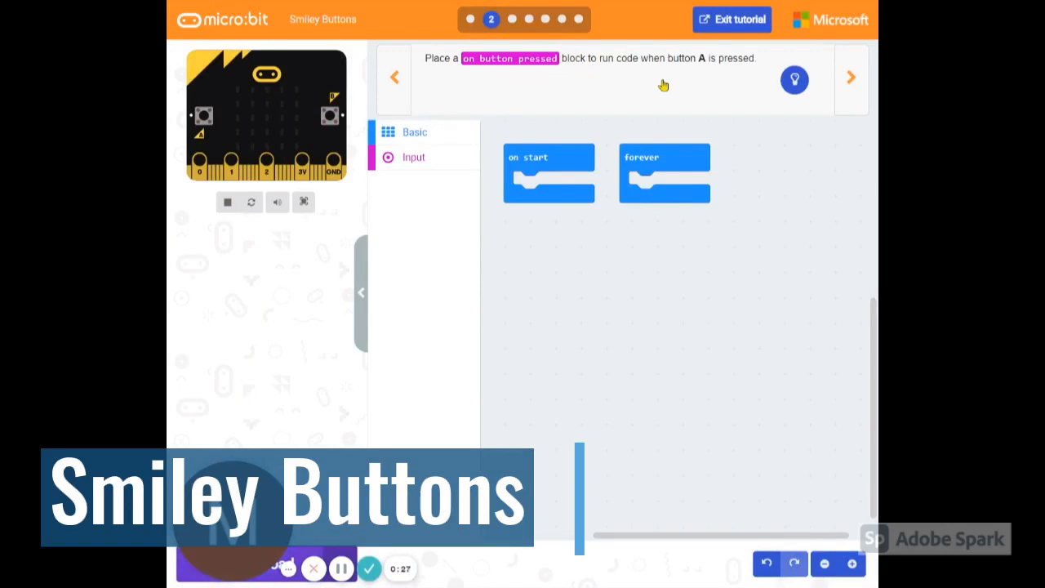
{"action": "left_click", "coordinate": [793, 80]}
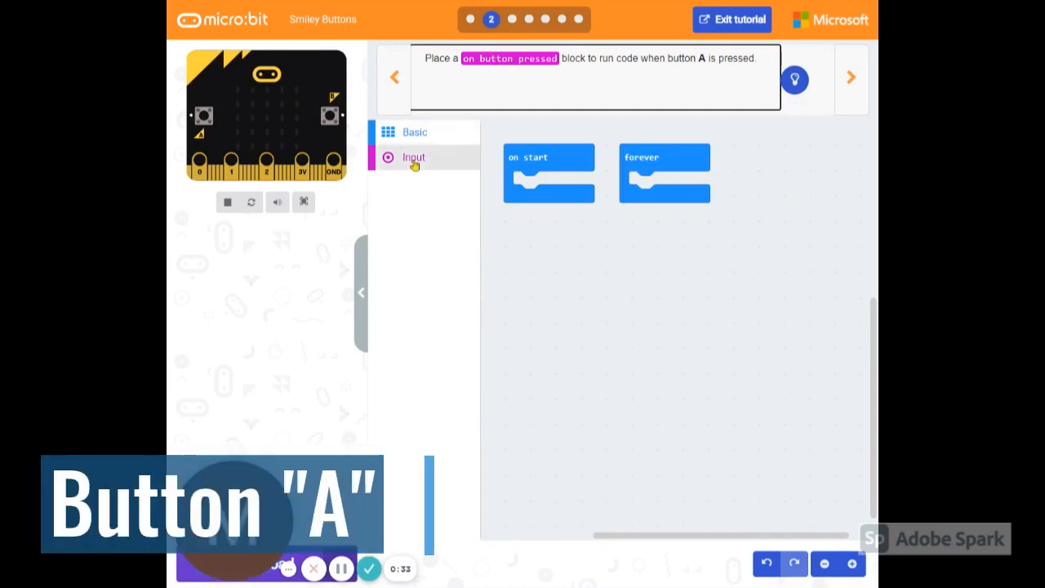
{"action": "left_click", "coordinate": [414, 157]}
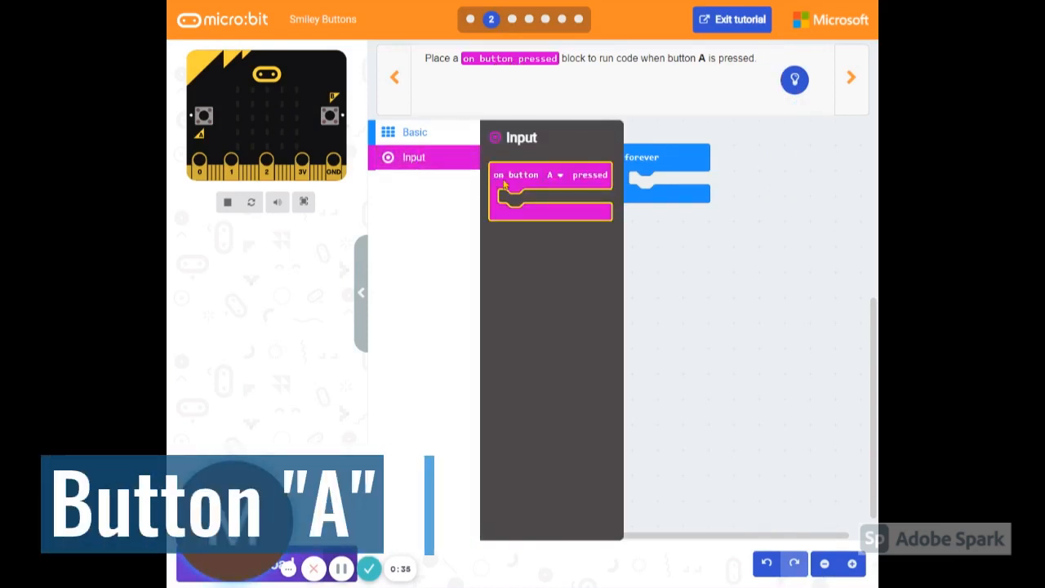
{"action": "left_click_drag", "start_coordinate": [550, 189], "coordinate": [568, 258]}
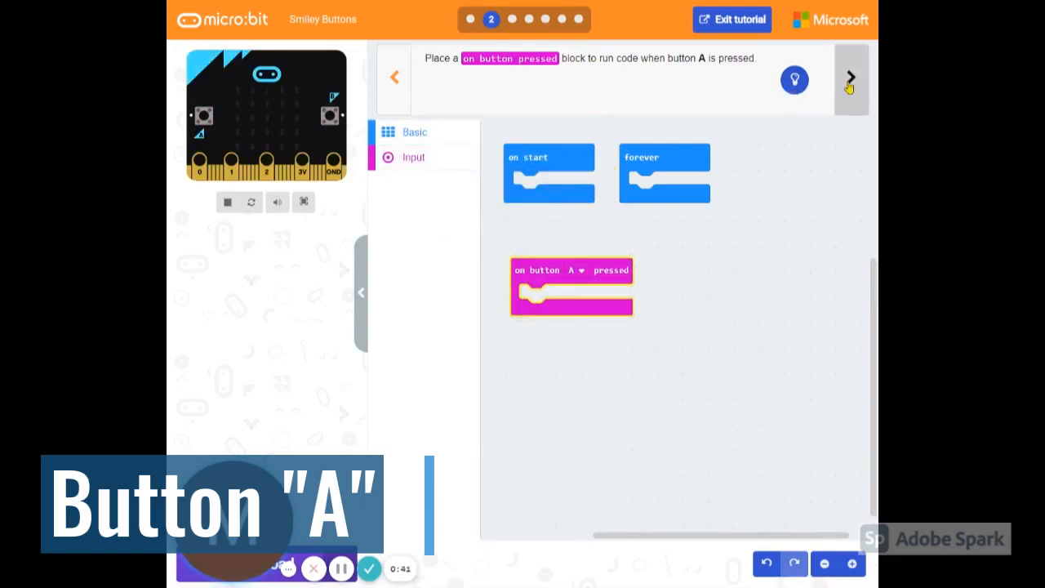
{"action": "left_click", "coordinate": [851, 77]}
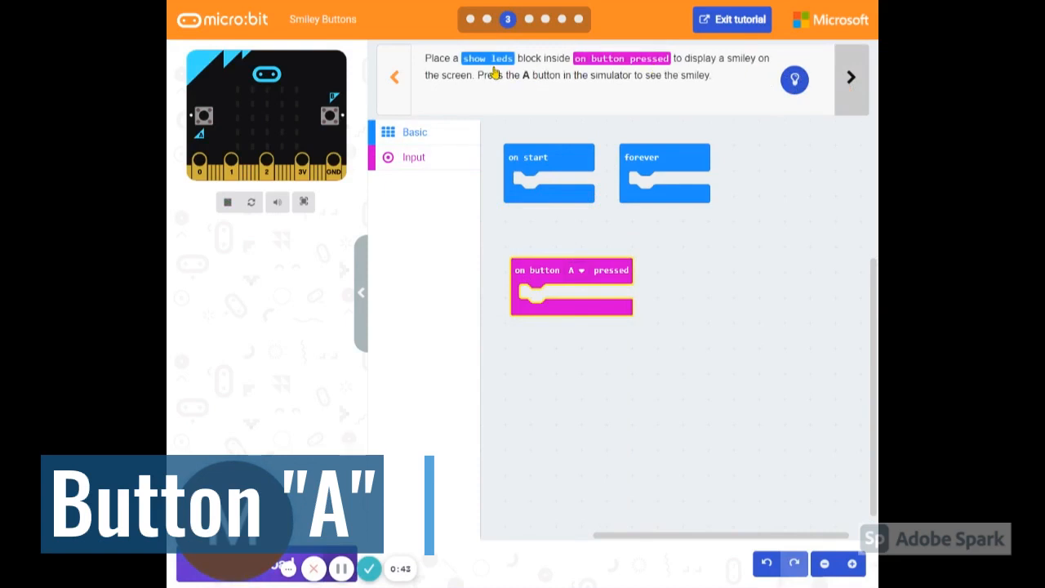
Step: Nest a 'show leds' block in 'on button A pressed' and light its LEDs into a smiley face
{"action": "left_click", "coordinate": [415, 130]}
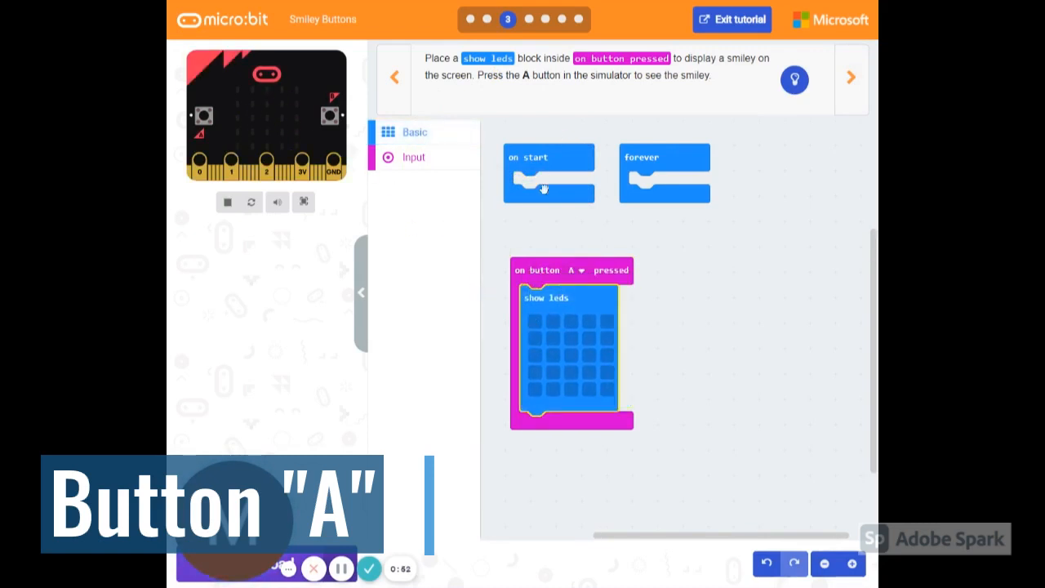
{"action": "left_click", "coordinate": [794, 79]}
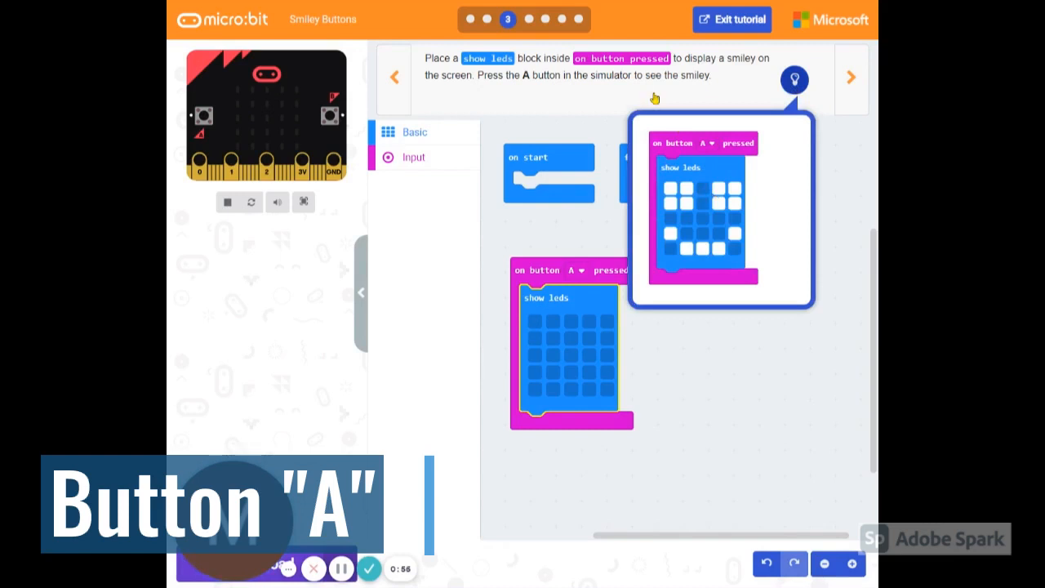
{"action": "mouse_move", "coordinate": [580, 274]}
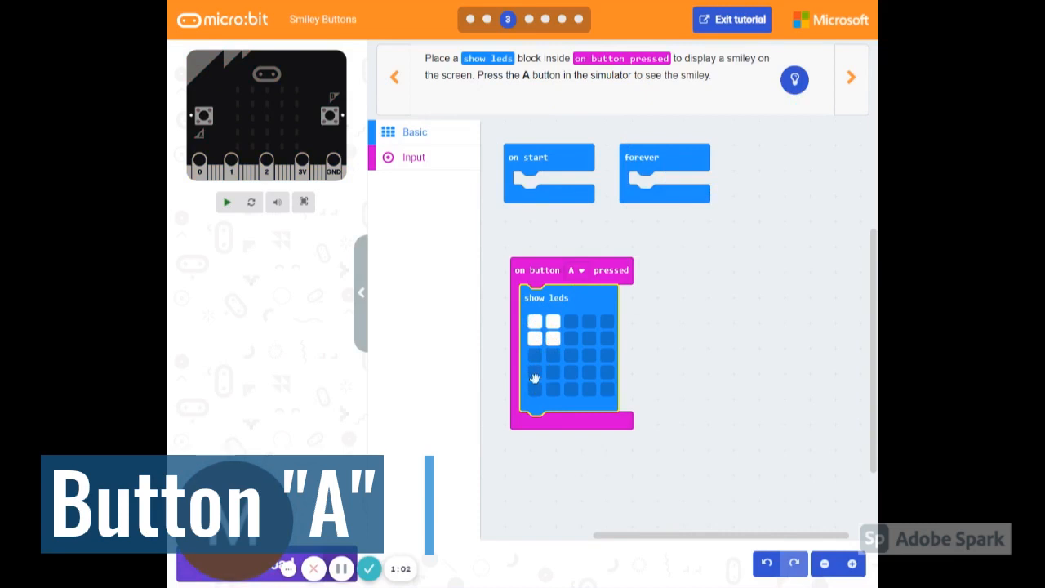
{"action": "left_click", "coordinate": [571, 389]}
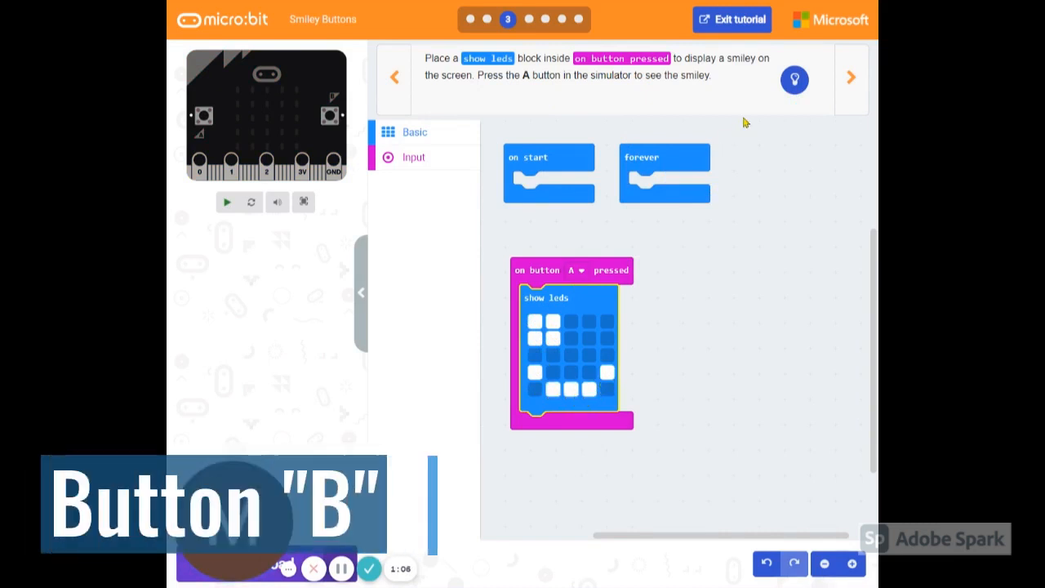
{"action": "mouse_move", "coordinate": [852, 78]}
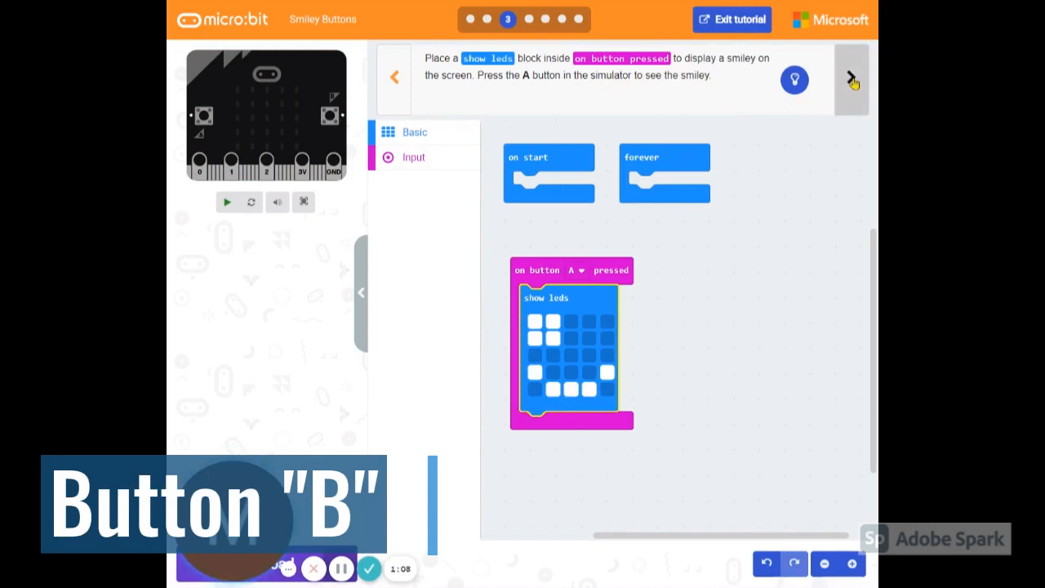
Step: Add a second 'on button pressed' handler and set it to button B
{"action": "left_click", "coordinate": [851, 77]}
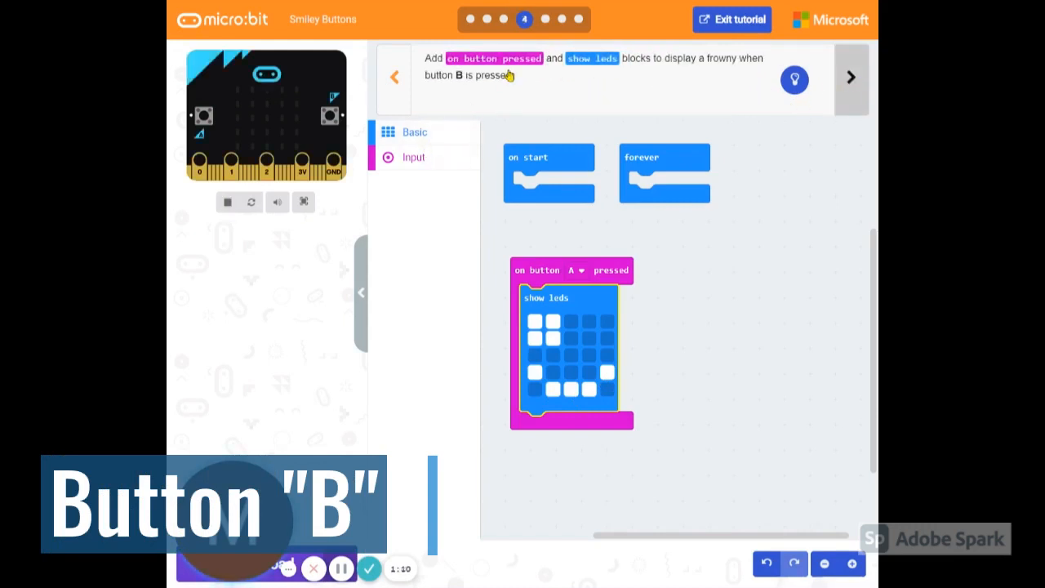
{"action": "left_click", "coordinate": [413, 157]}
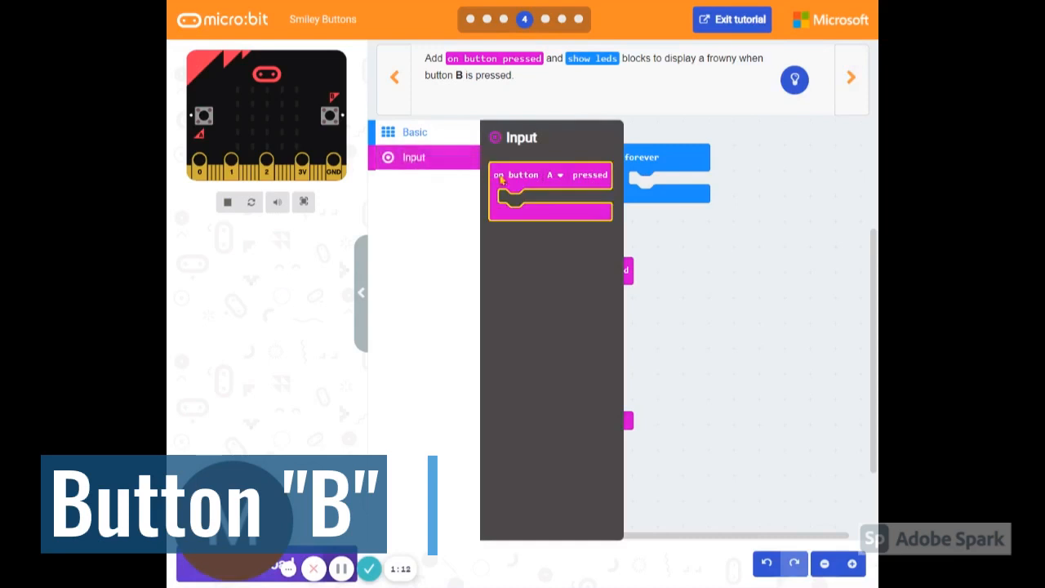
{"action": "left_click_drag", "start_coordinate": [548, 174], "coordinate": [726, 292]}
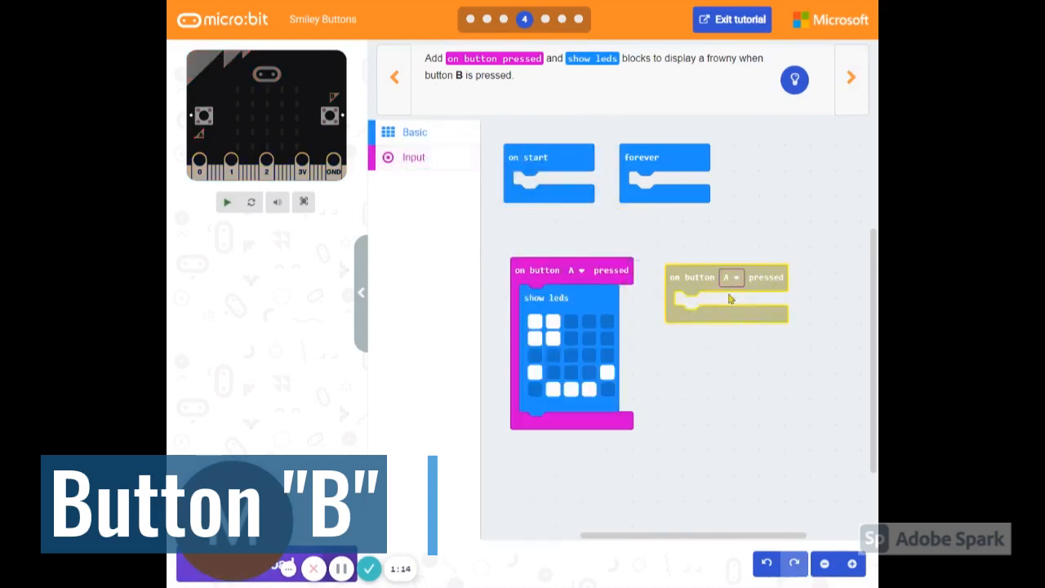
{"action": "left_click", "coordinate": [732, 278]}
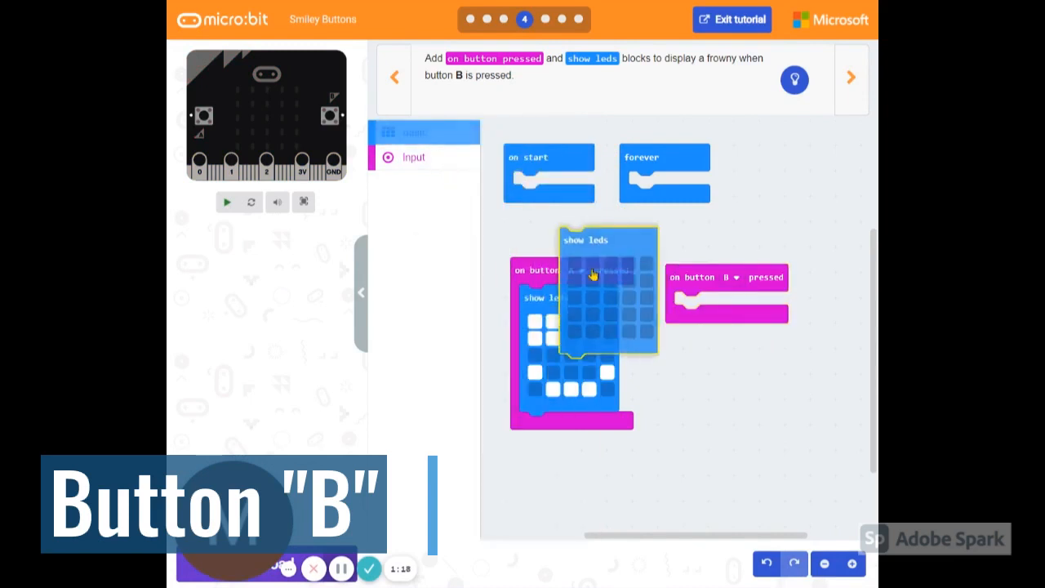
Step: Nest a 'show leds' block in the B handler and light its LEDs into a frowny face
{"action": "left_click_drag", "start_coordinate": [595, 274], "coordinate": [727, 351]}
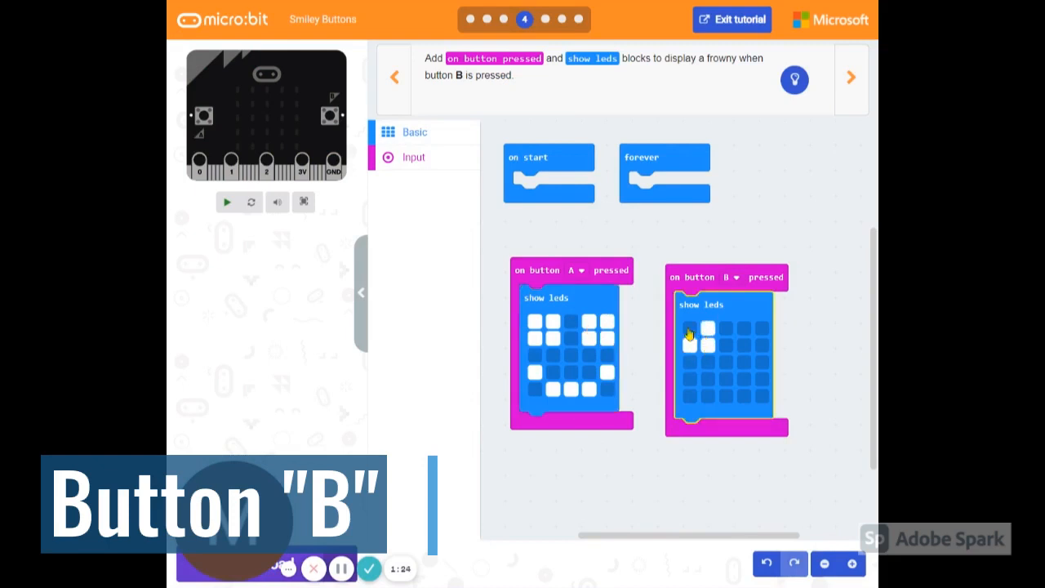
{"action": "left_click", "coordinate": [708, 384]}
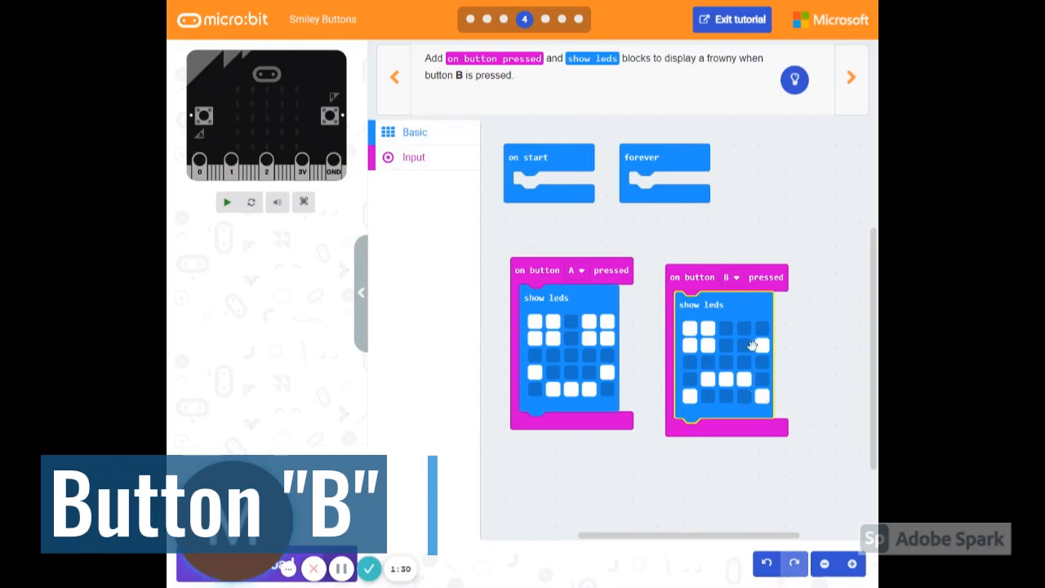
{"action": "left_click", "coordinate": [743, 330]}
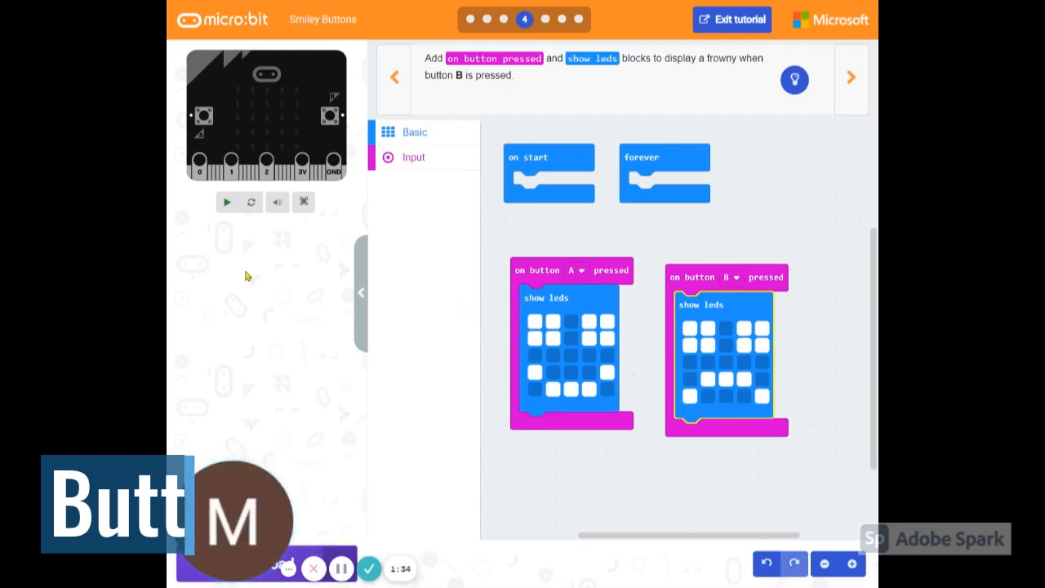
Step: Reposition the forever block and bring up the Basic blocks for its 'show leds' hearts
{"action": "left_click", "coordinate": [225, 203]}
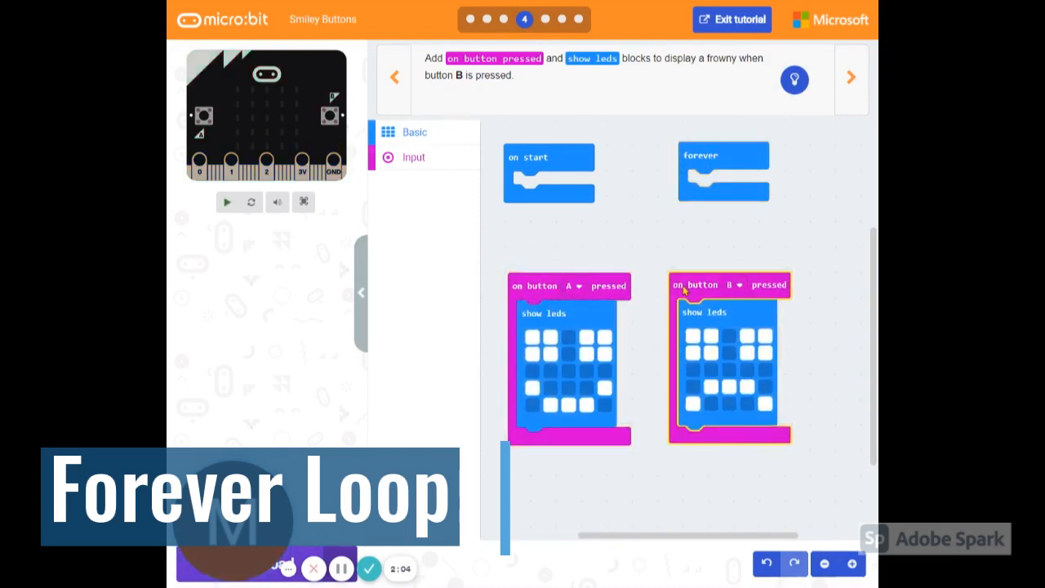
{"action": "left_click_drag", "start_coordinate": [723, 171], "coordinate": [710, 155]}
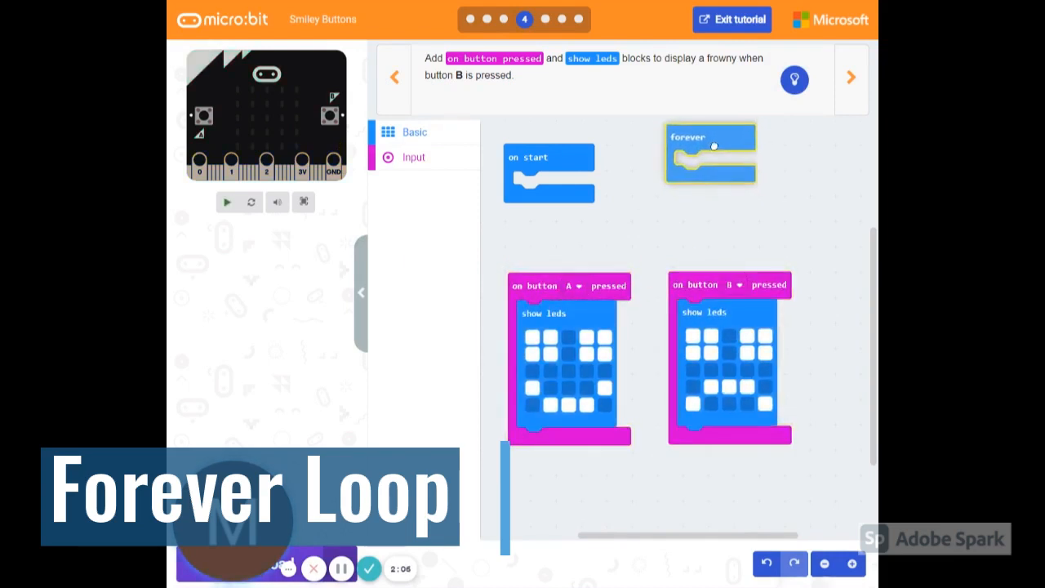
{"action": "left_click", "coordinate": [415, 131]}
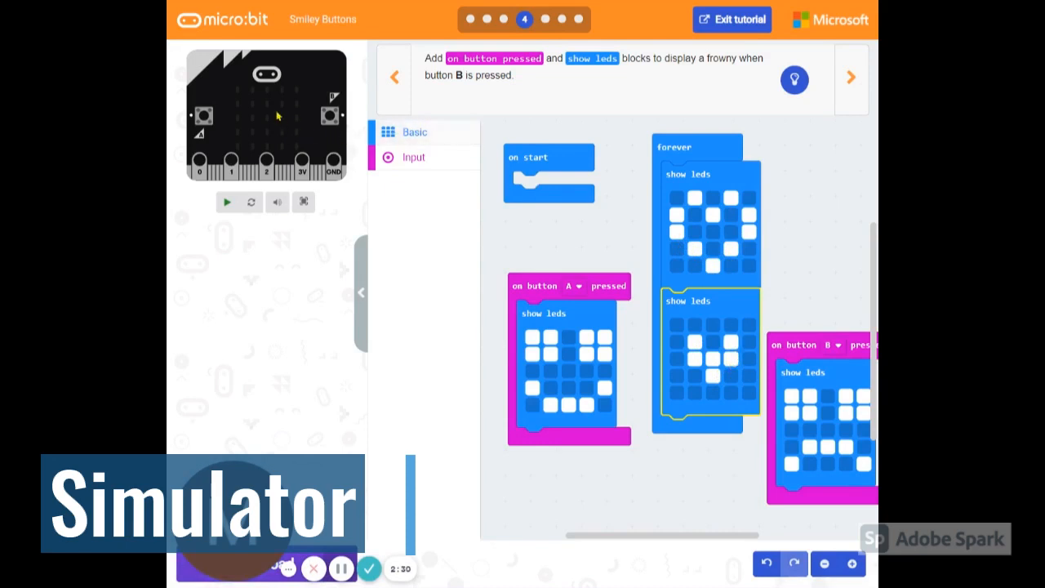
Step: Run the program on the simulated micro:bit and press button A to see the smiley
{"action": "left_click", "coordinate": [225, 203]}
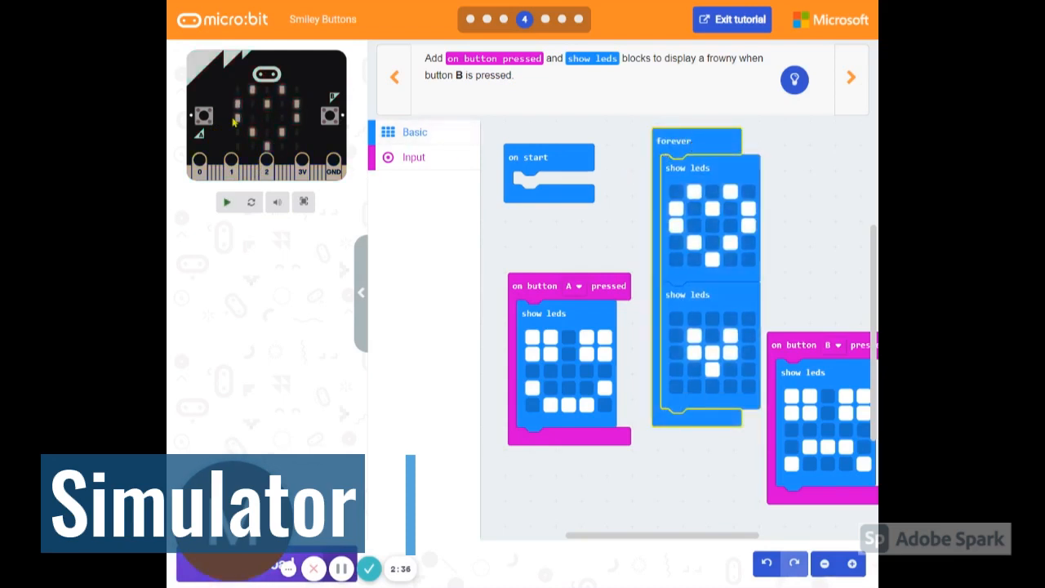
{"action": "left_click", "coordinate": [227, 203]}
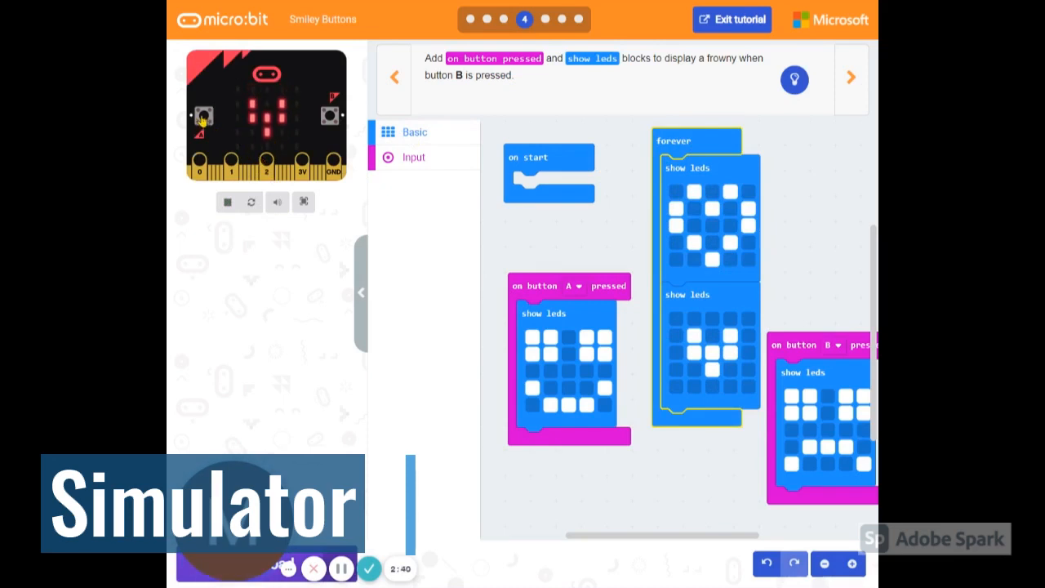
{"action": "left_click", "coordinate": [202, 114]}
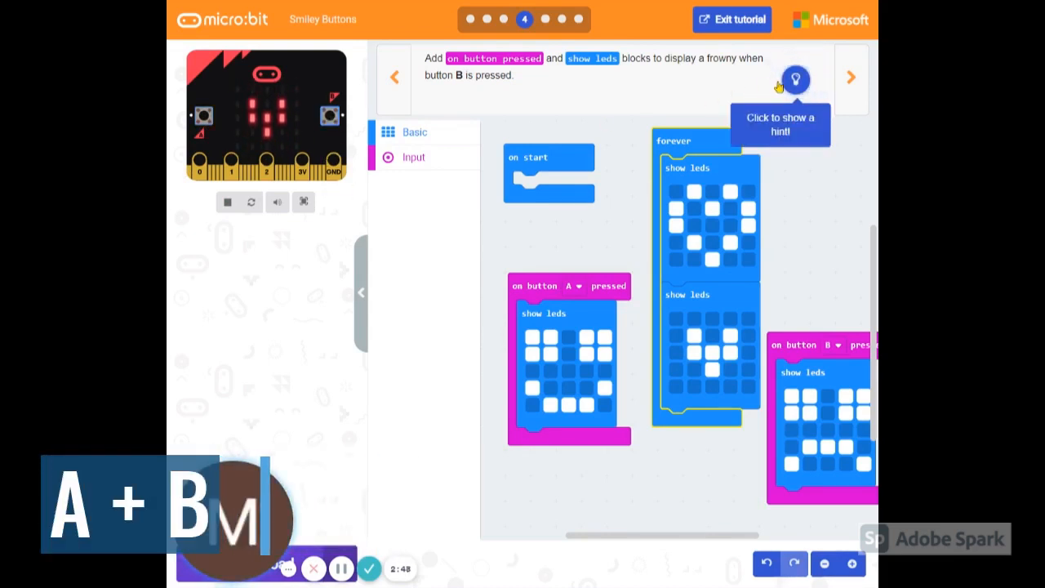
Step: Add an 'on button pressed' handler set to A+B as the tutorial's next step
{"action": "left_click", "coordinate": [851, 76]}
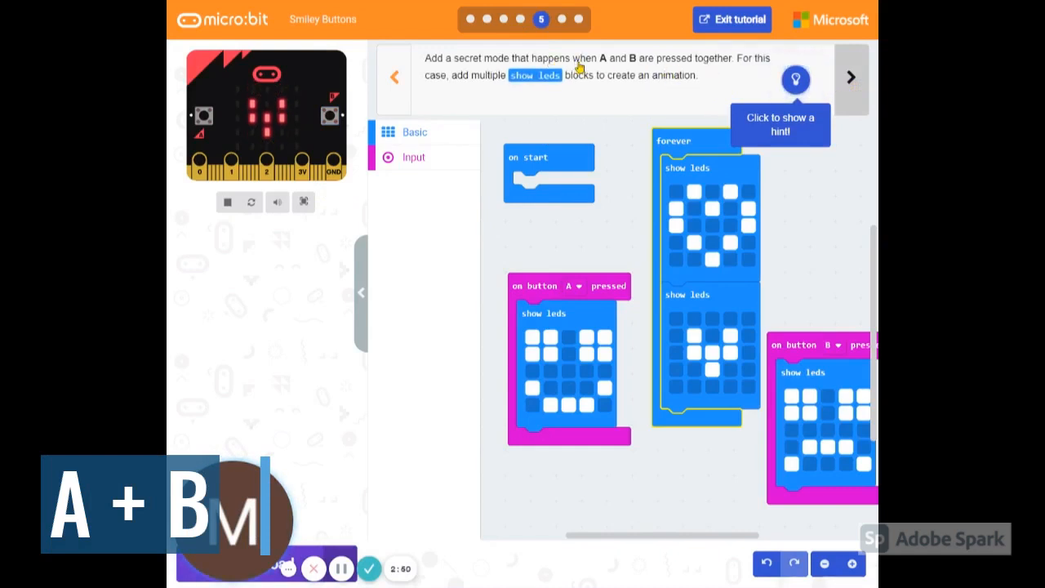
{"action": "left_click", "coordinate": [413, 157]}
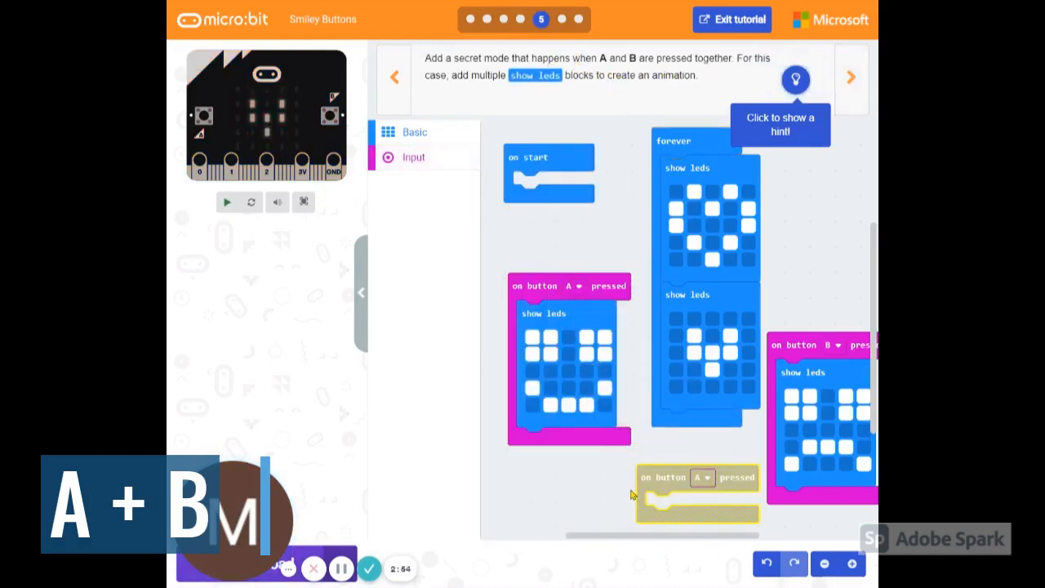
{"action": "left_click", "coordinate": [702, 477]}
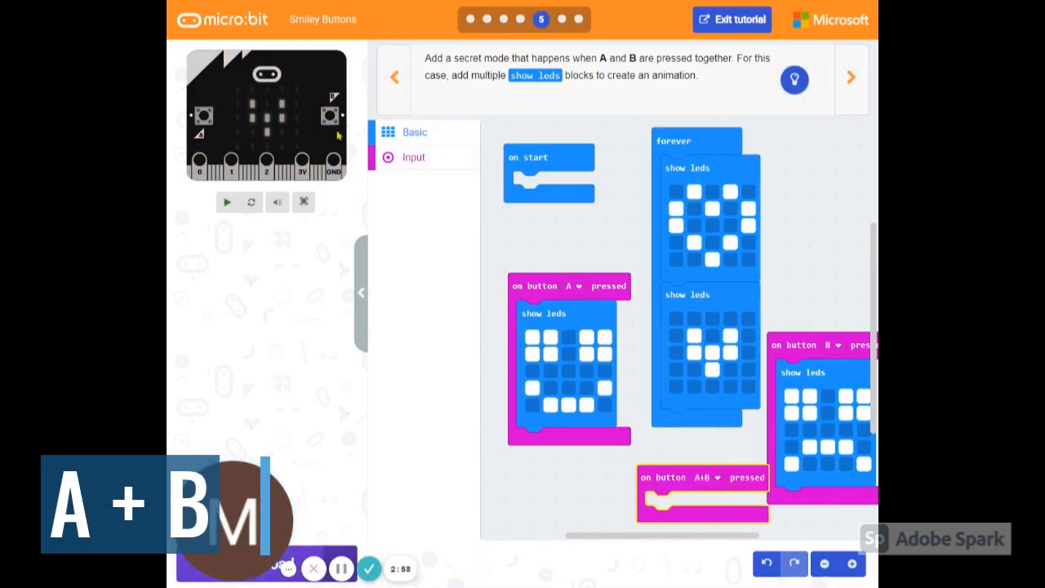
{"action": "left_click", "coordinate": [227, 202]}
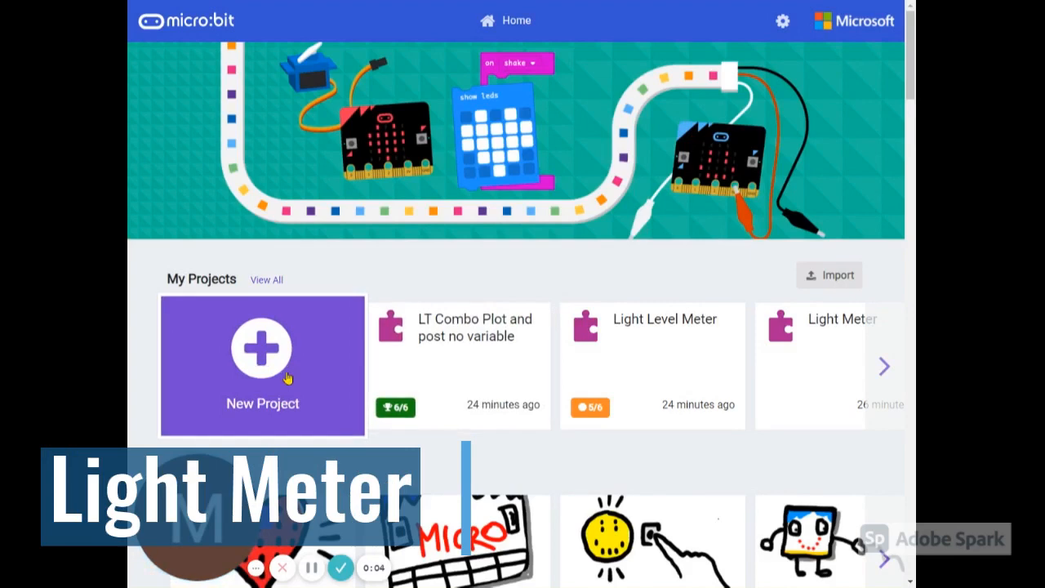
Step: Create a new project named 'Light Meter' from the Home page
{"action": "left_click", "coordinate": [261, 349]}
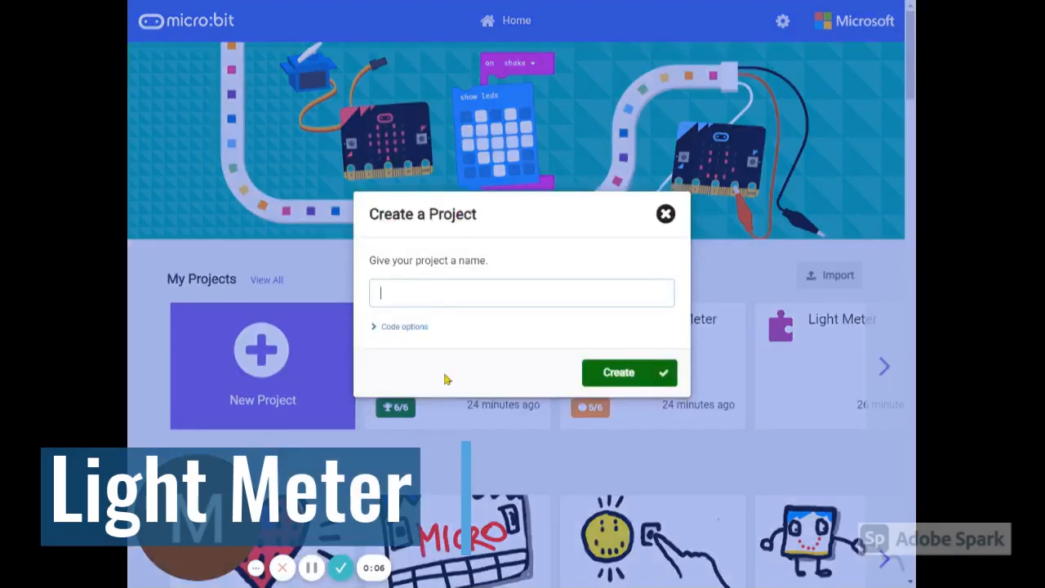
{"action": "type", "text": "L"}
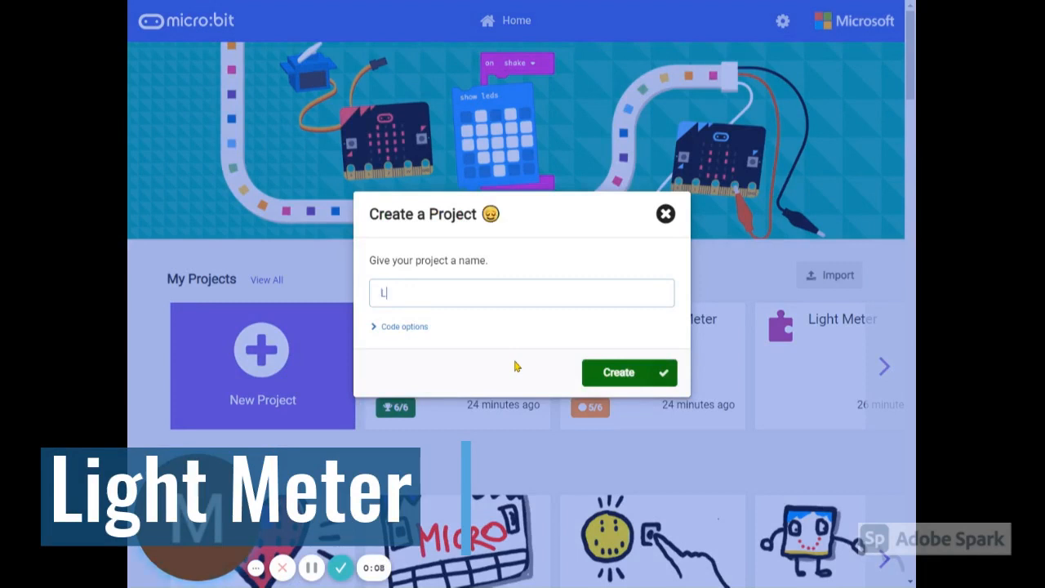
{"action": "type", "text": "ight Meter"}
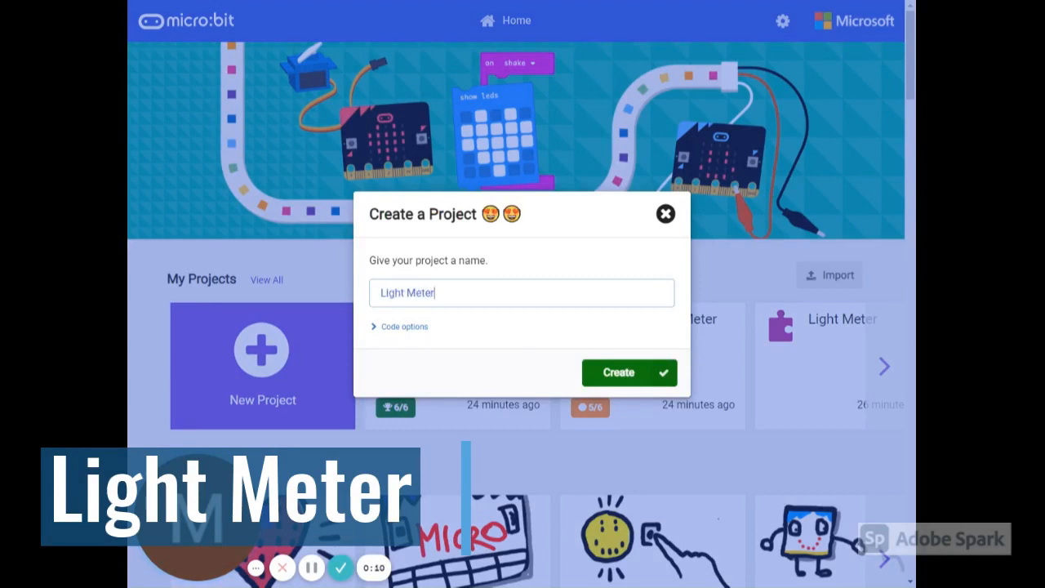
{"action": "left_click", "coordinate": [628, 372]}
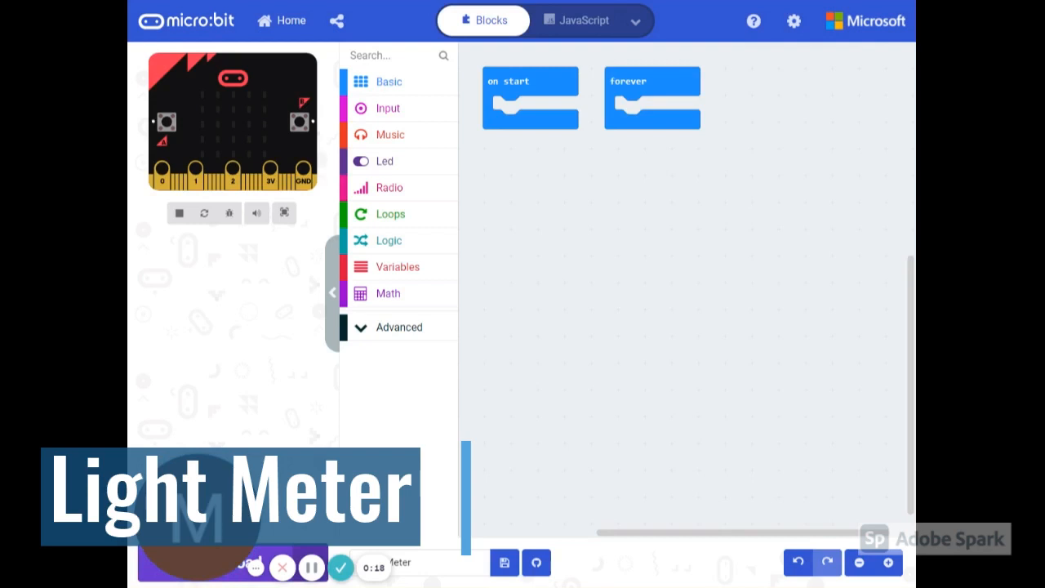
{"action": "mouse_move", "coordinate": [549, 325]}
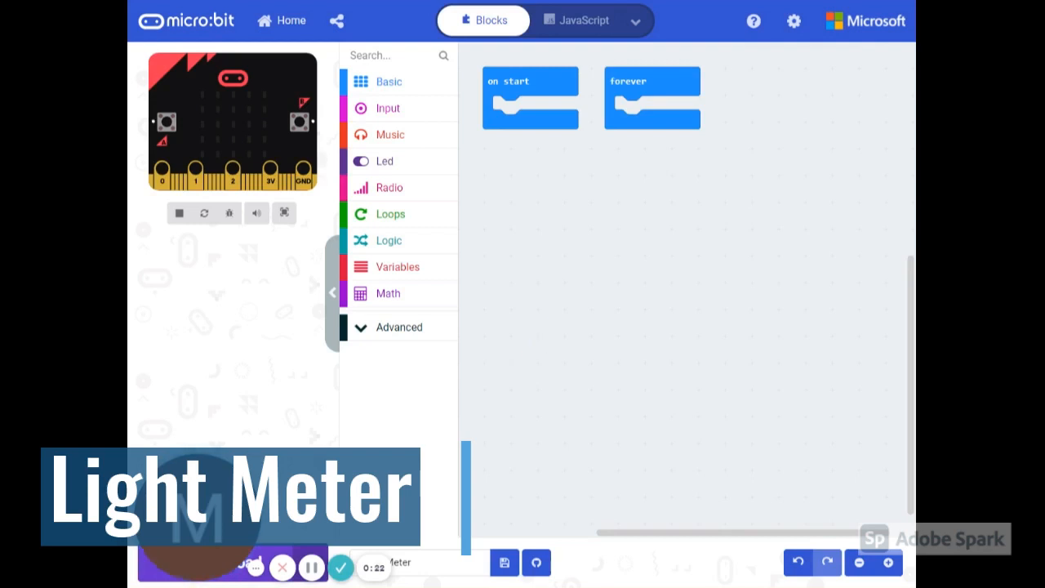
{"action": "mouse_move", "coordinate": [392, 122]}
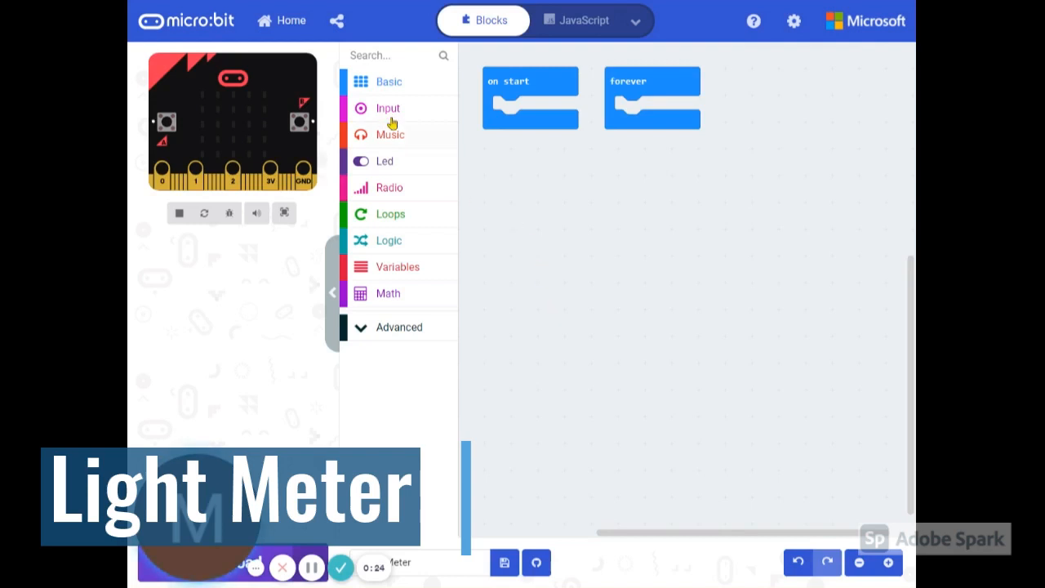
Step: Nest a 'plot bar graph of … up to …' Led block inside an 'on button A pressed' handler
{"action": "left_click", "coordinate": [388, 108]}
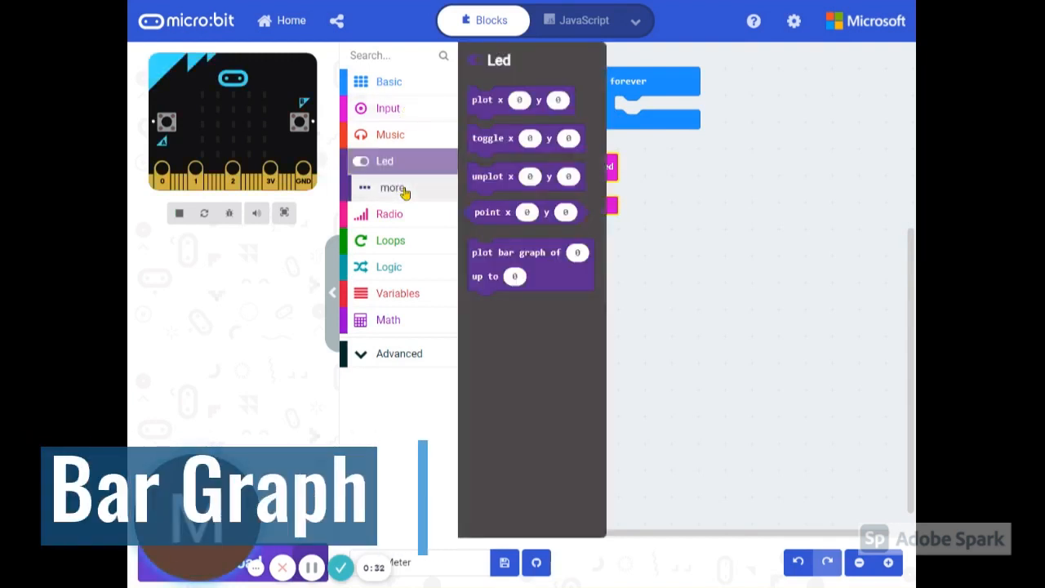
{"action": "mouse_move", "coordinate": [398, 168]}
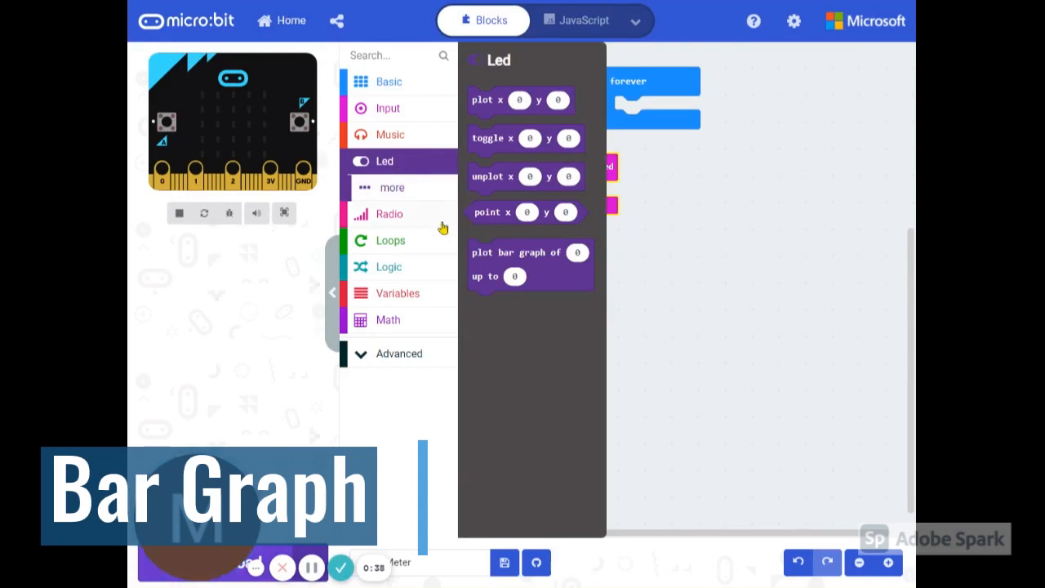
{"action": "mouse_move", "coordinate": [531, 264]}
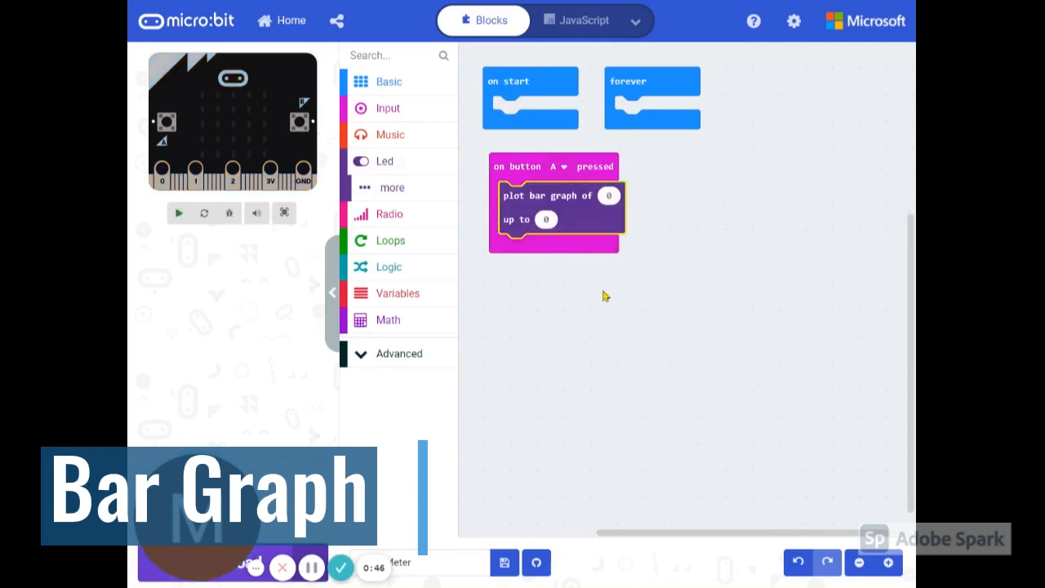
{"action": "left_click", "coordinate": [178, 212]}
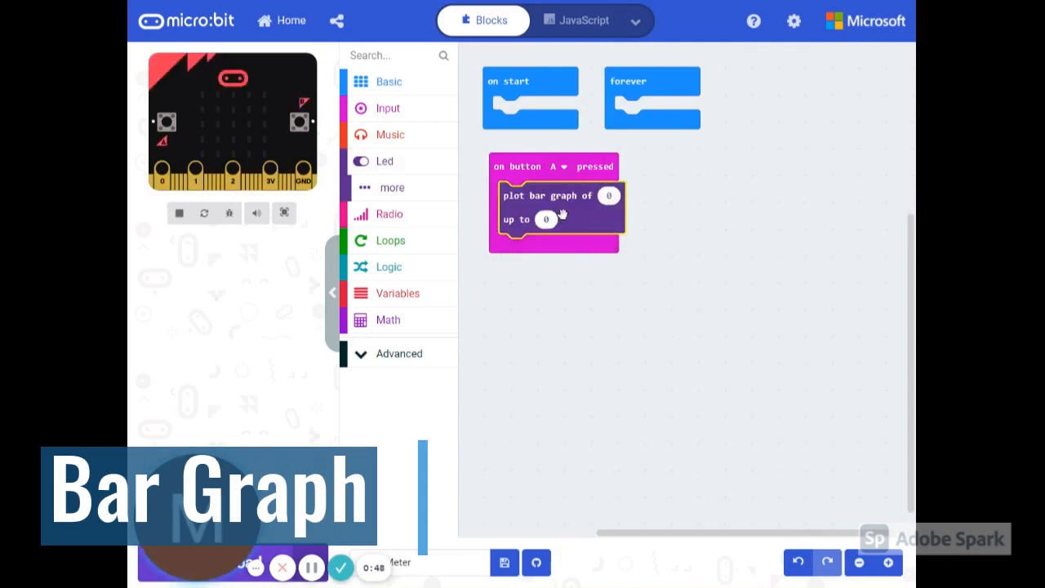
{"action": "mouse_move", "coordinate": [444, 151]}
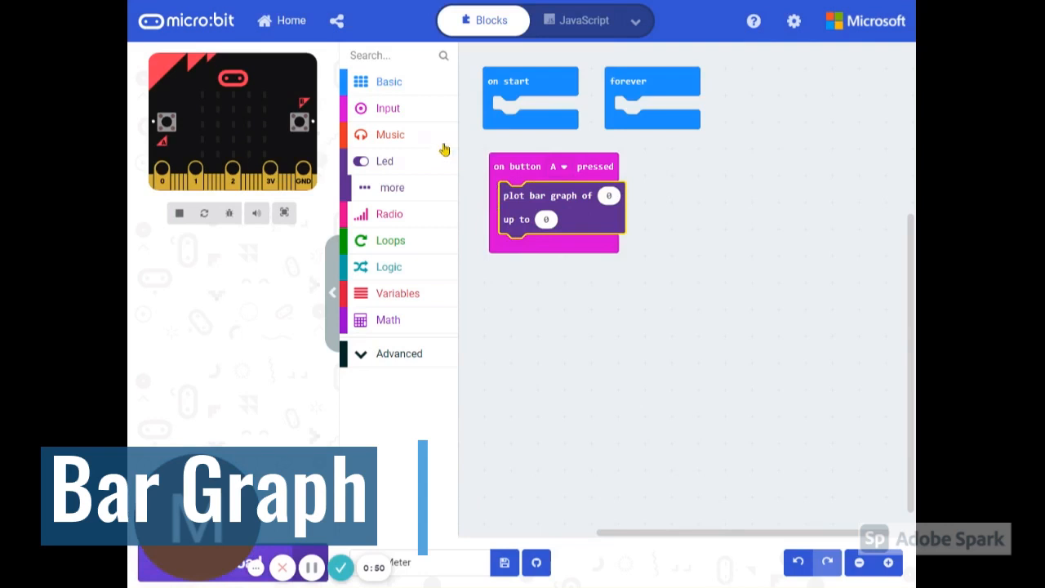
{"action": "left_click", "coordinate": [388, 107]}
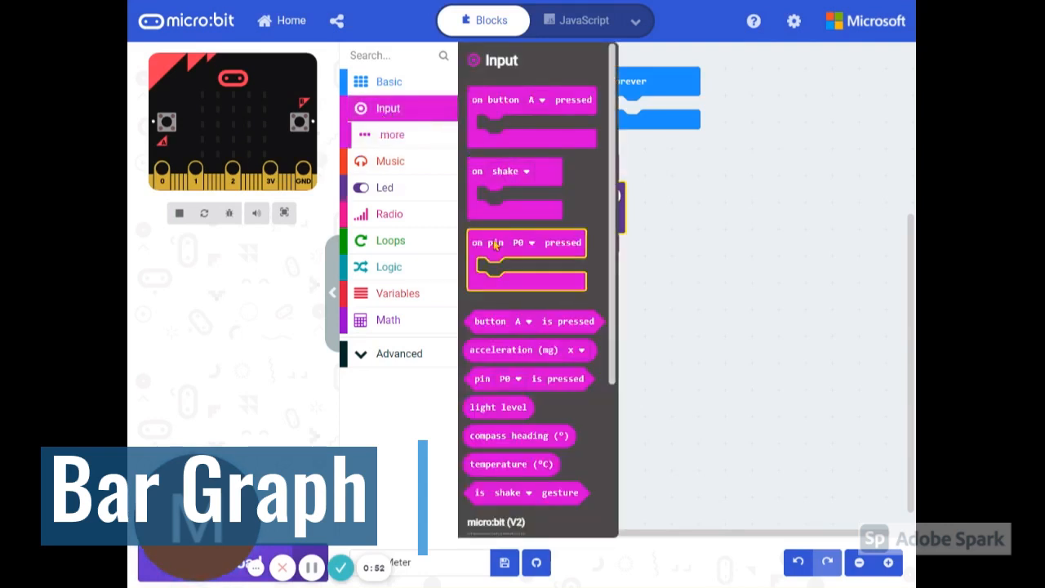
{"action": "mouse_move", "coordinate": [498, 406]}
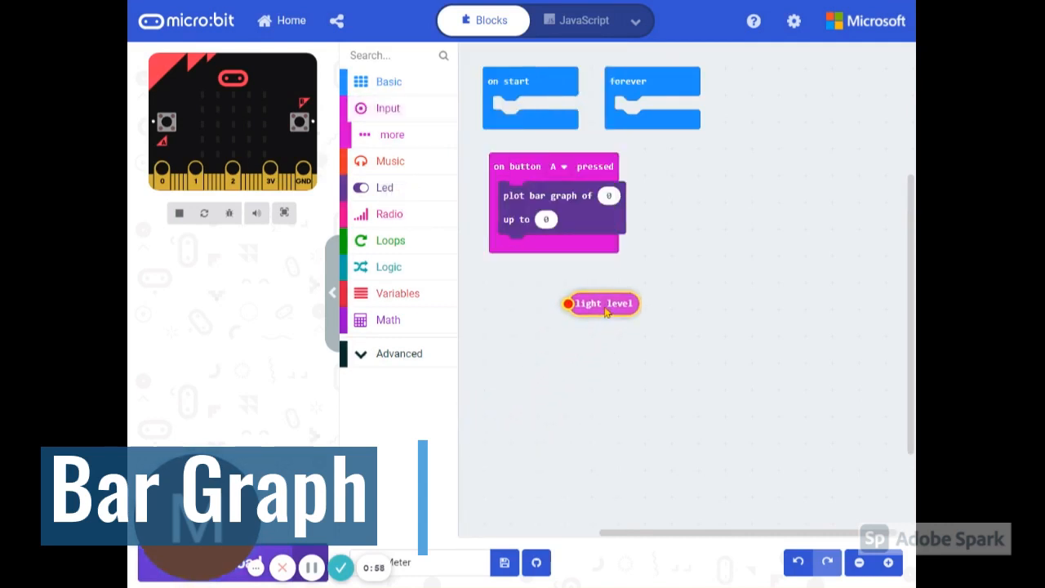
Step: Snap the 'light level' input into the plot bar graph's value slot
{"action": "left_click_drag", "start_coordinate": [601, 302], "coordinate": [607, 186]}
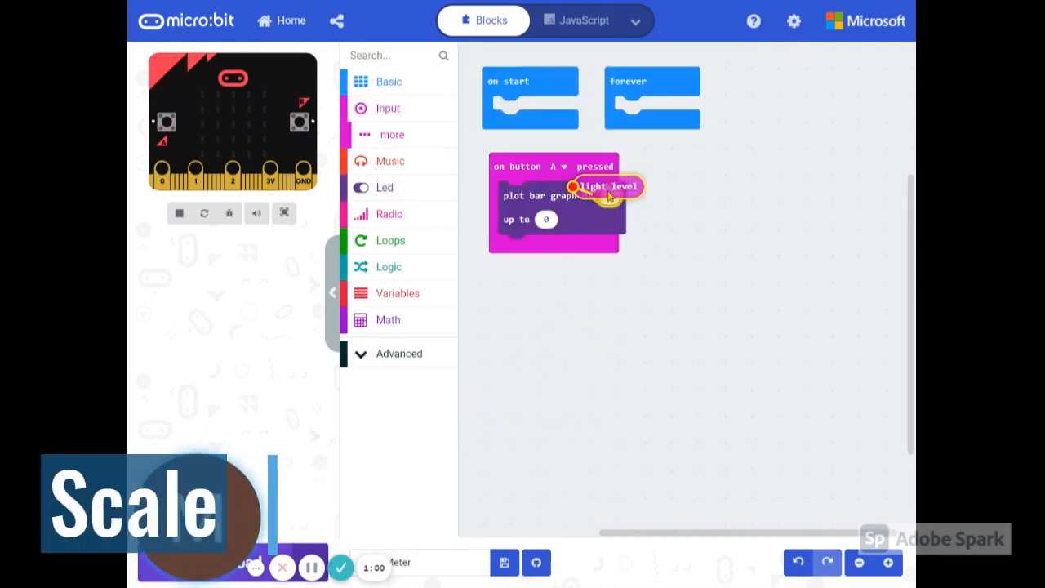
{"action": "left_click_drag", "start_coordinate": [608, 186], "coordinate": [653, 197]}
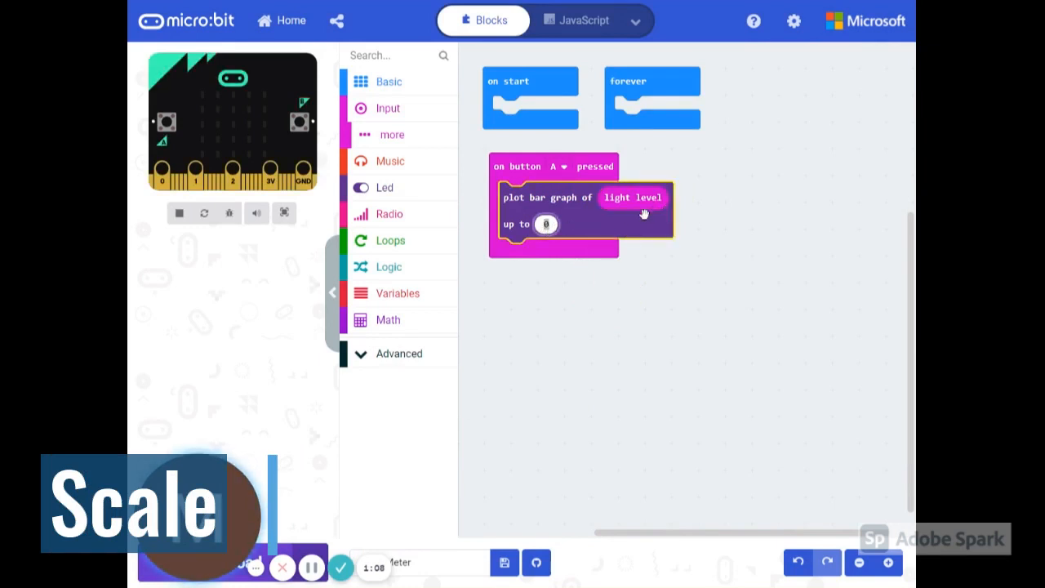
{"action": "mouse_move", "coordinate": [780, 178]}
{"action": "type", "text": "255"}
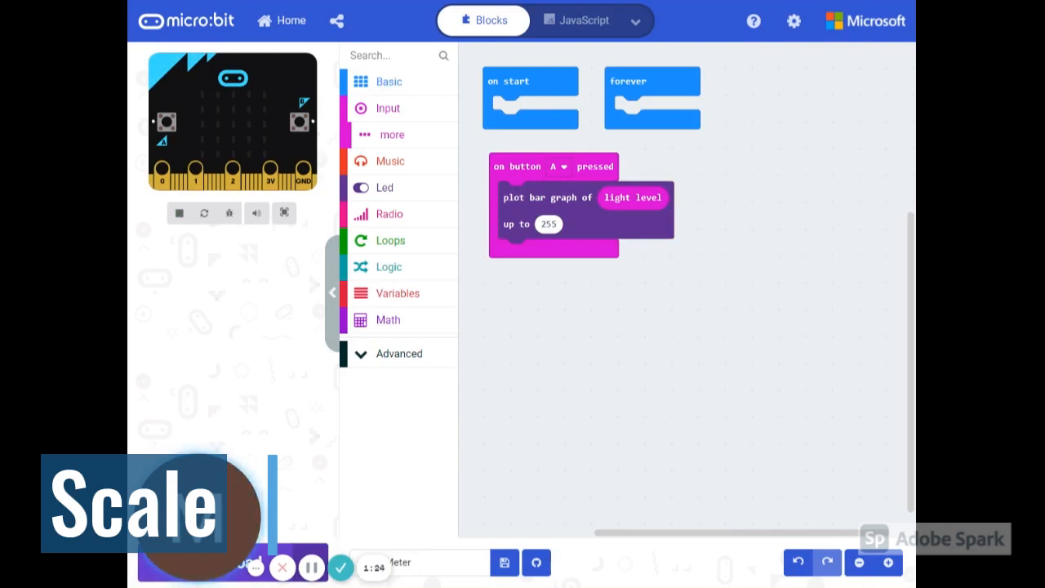
{"action": "mouse_move", "coordinate": [246, 132]}
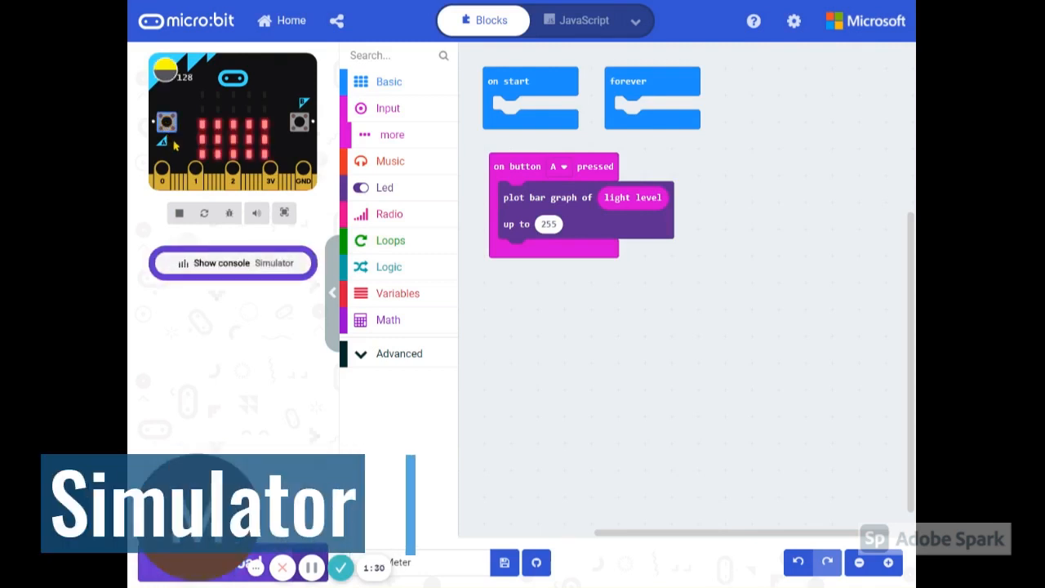
{"action": "mouse_move", "coordinate": [232, 108]}
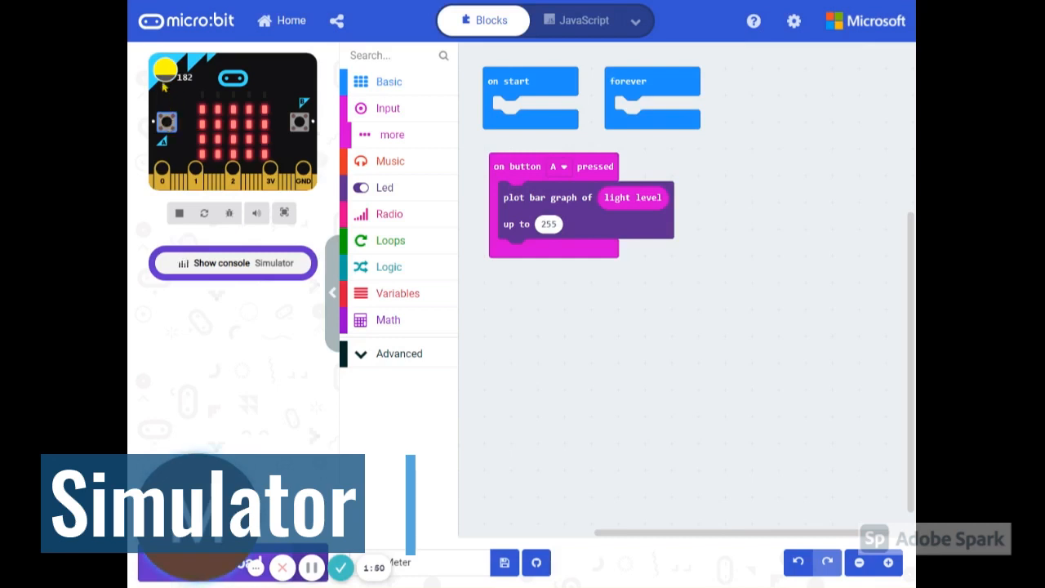
{"action": "mouse_move", "coordinate": [502, 307]}
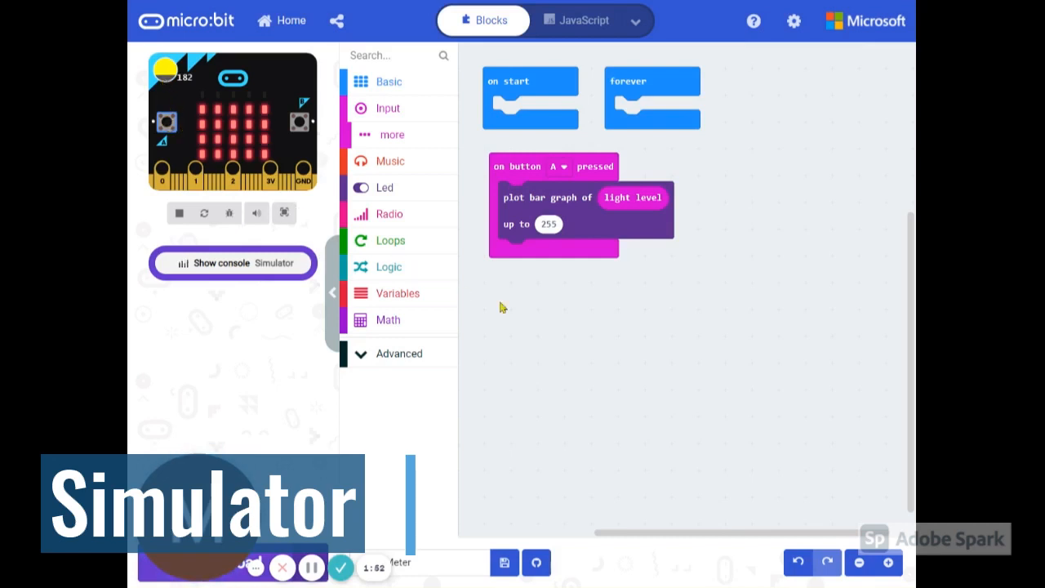
{"action": "mouse_move", "coordinate": [624, 340]}
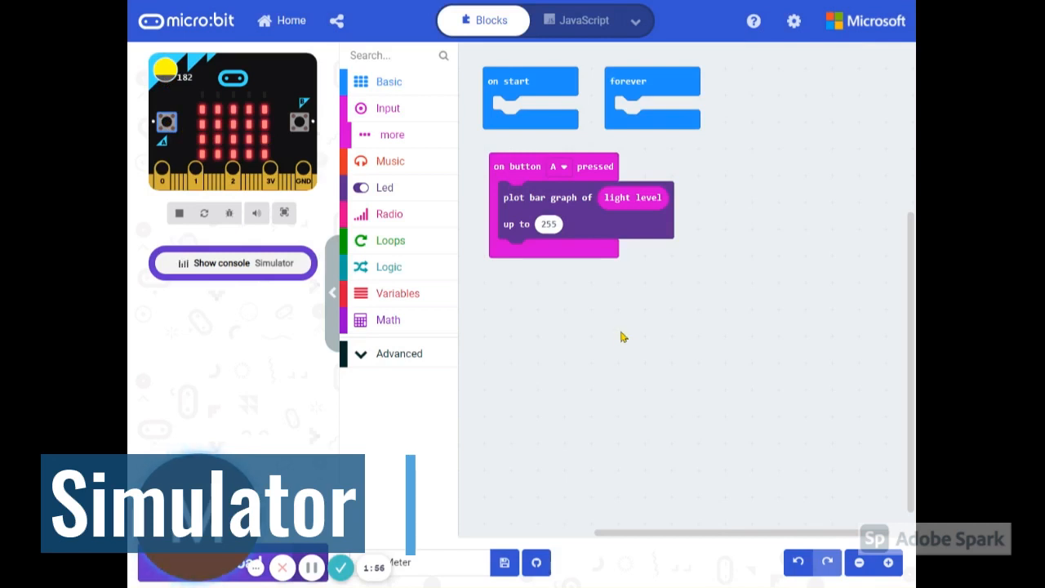
{"action": "mouse_move", "coordinate": [617, 330]}
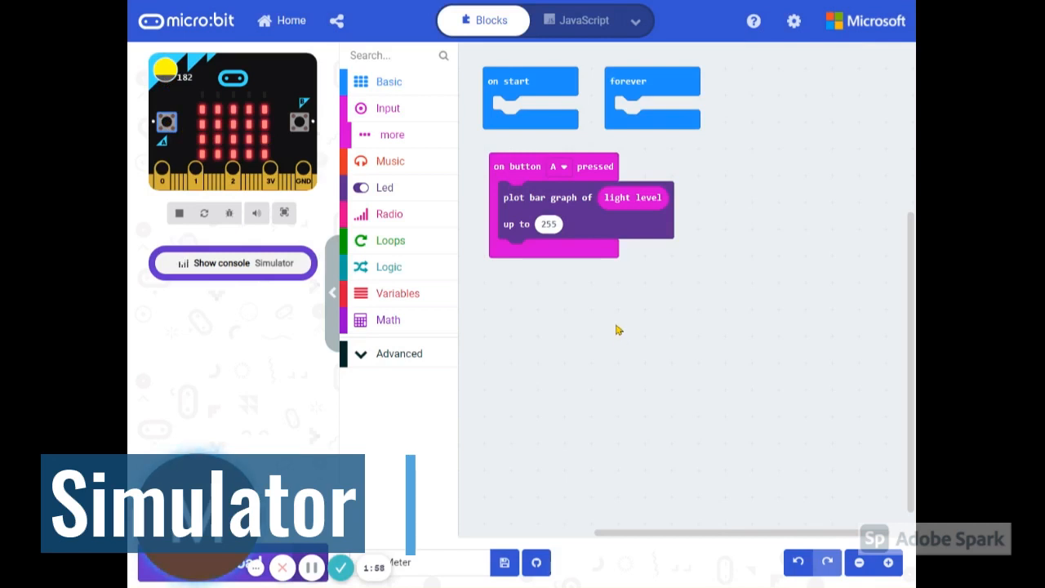
Step: Bring up the Basic block category to add a show number block to button A
{"action": "left_click", "coordinate": [388, 82]}
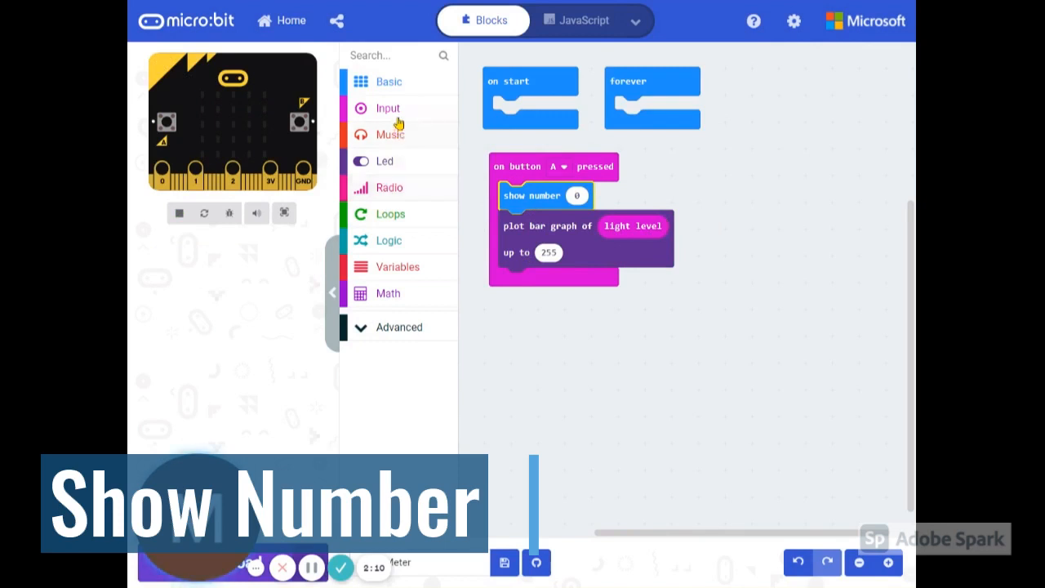
Step: Make 'show number' display the light level and press A in the simulator
{"action": "left_click", "coordinate": [389, 108]}
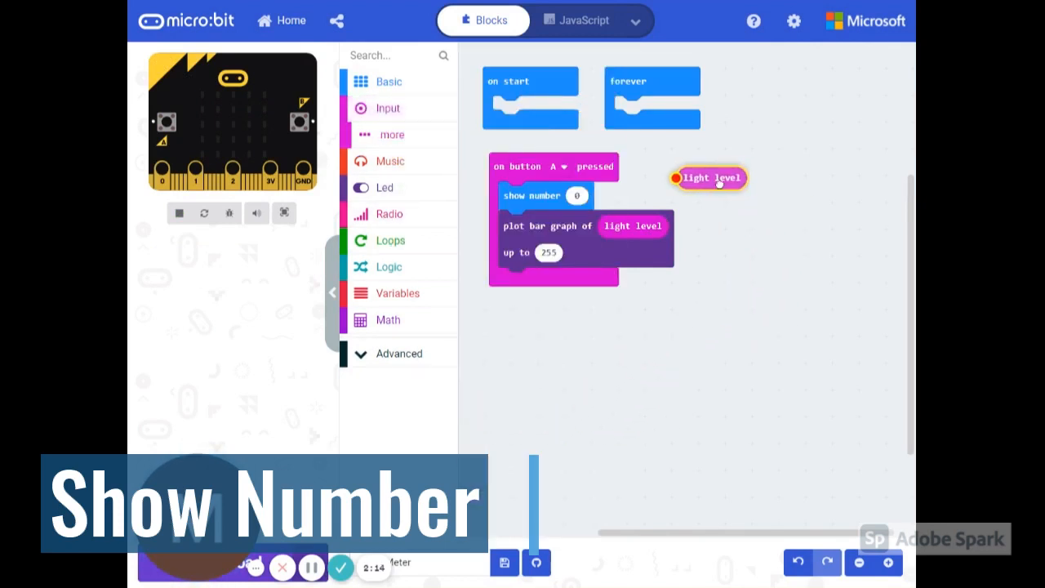
{"action": "left_click_drag", "start_coordinate": [709, 178], "coordinate": [600, 196]}
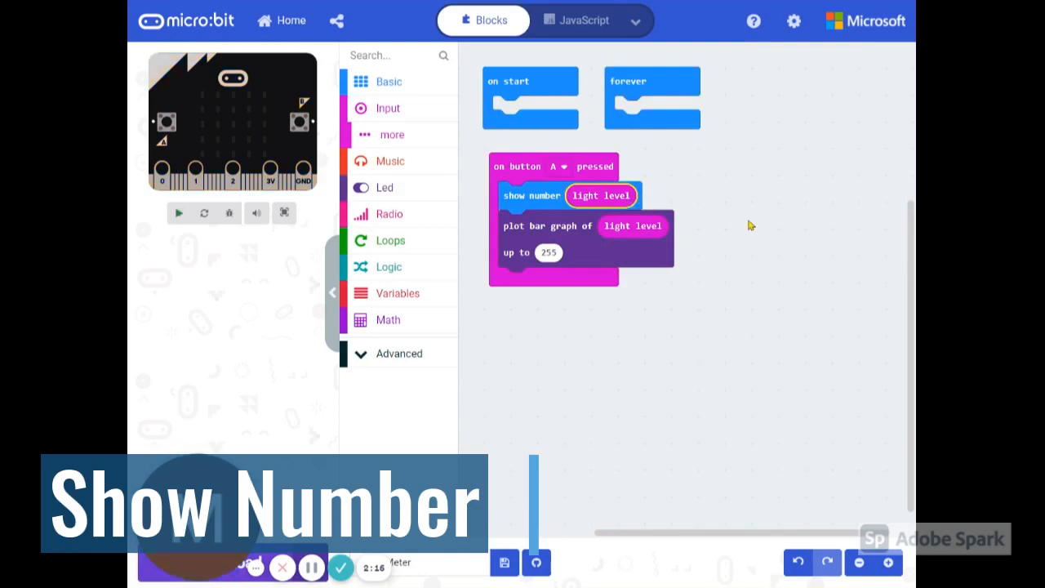
{"action": "left_click", "coordinate": [178, 213]}
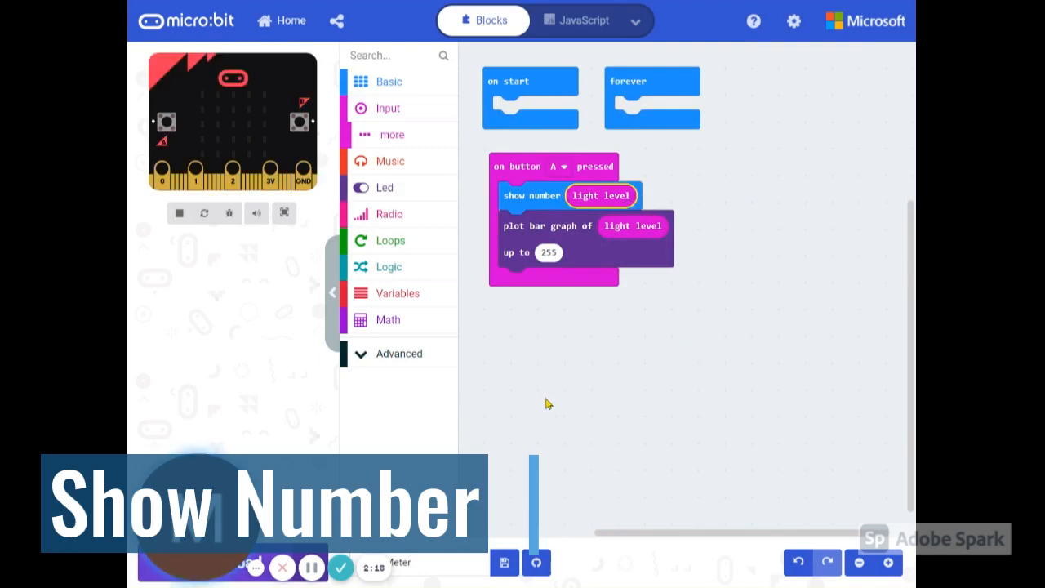
{"action": "mouse_move", "coordinate": [166, 122]}
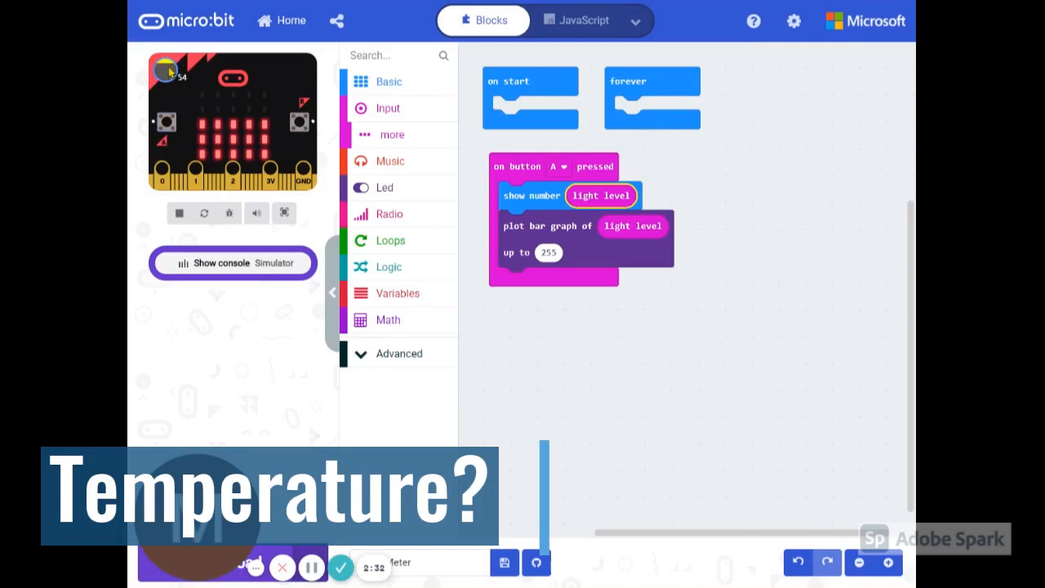
{"action": "mouse_move", "coordinate": [170, 99]}
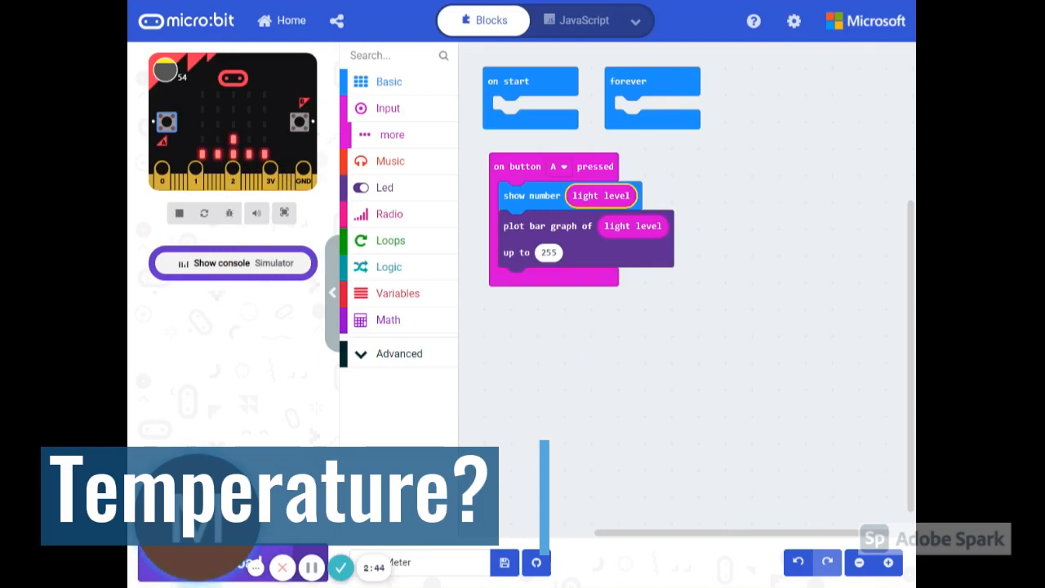
{"action": "mouse_move", "coordinate": [614, 302]}
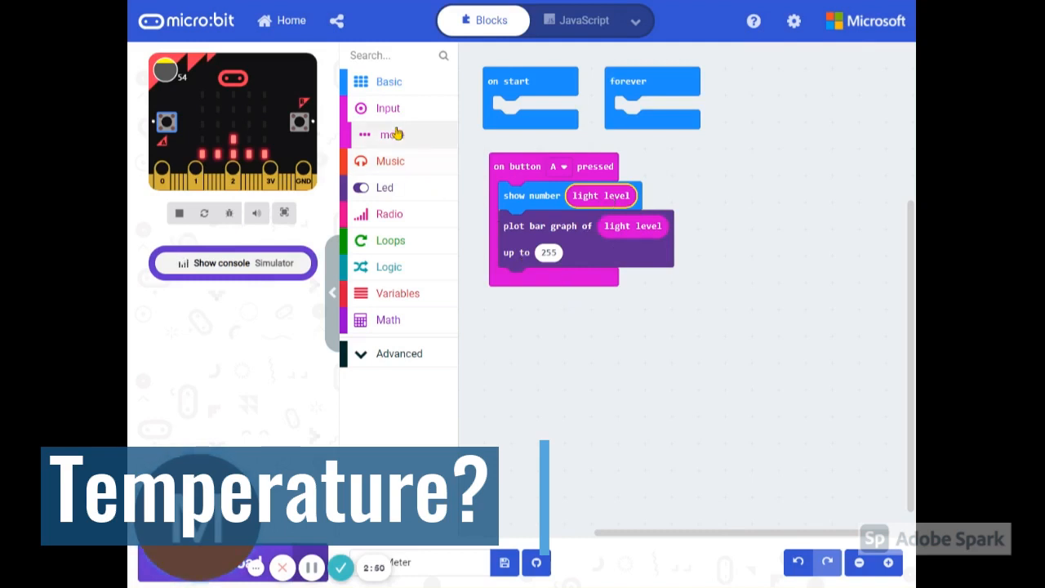
Step: Replace light level with temperature (°C) in both show number and plot bar graph, then press A
{"action": "left_click", "coordinate": [389, 108]}
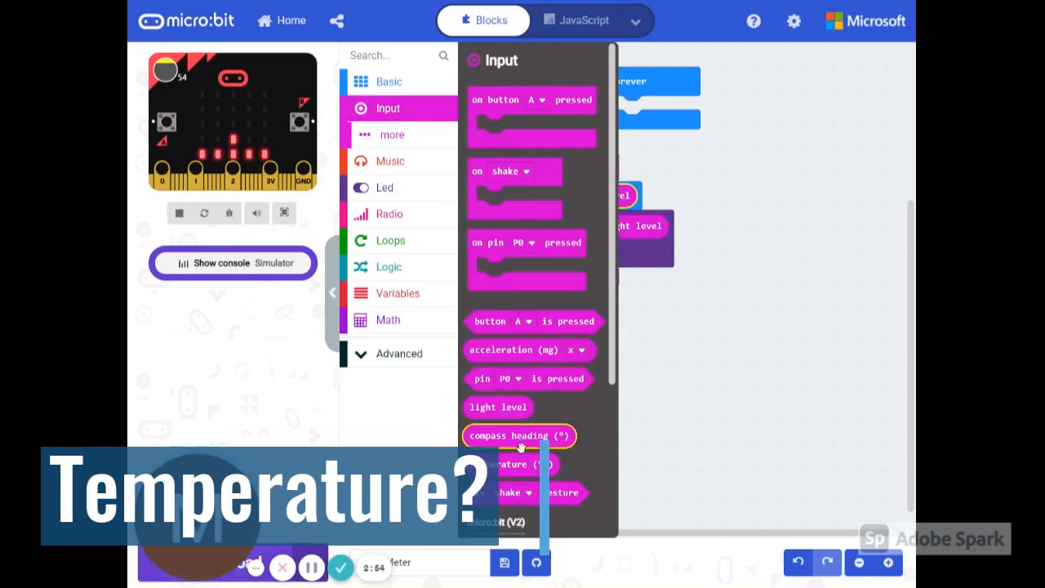
{"action": "left_click_drag", "start_coordinate": [503, 464], "coordinate": [686, 367]}
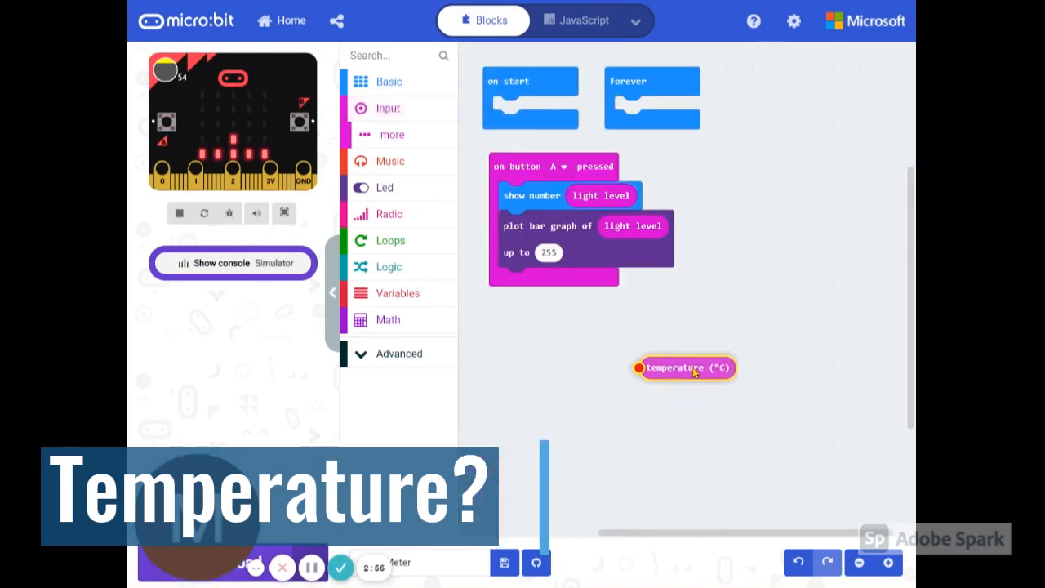
{"action": "left_click_drag", "start_coordinate": [684, 367], "coordinate": [645, 196]}
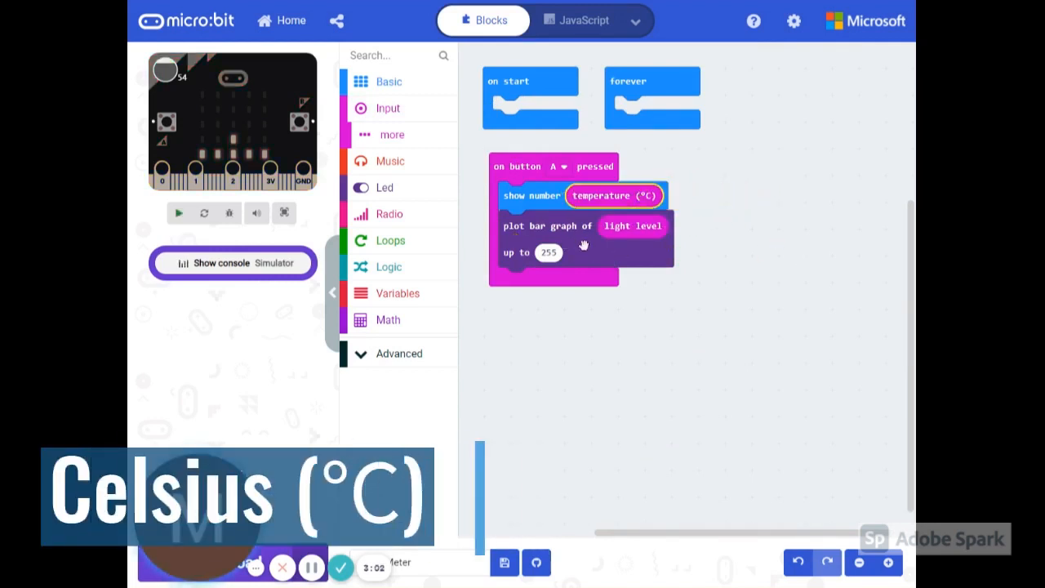
{"action": "left_click", "coordinate": [388, 108]}
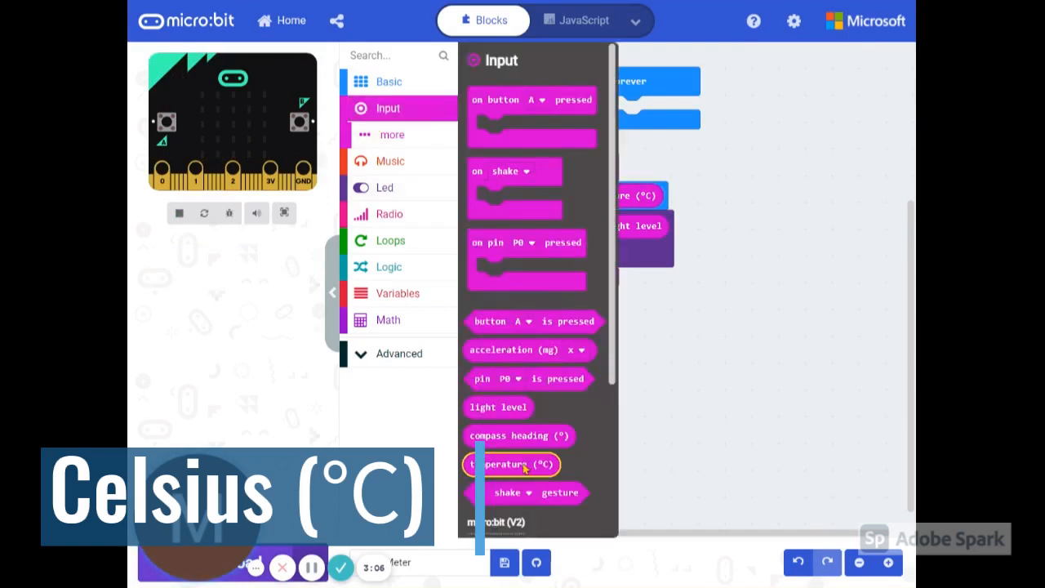
{"action": "left_click_drag", "start_coordinate": [509, 464], "coordinate": [653, 228]}
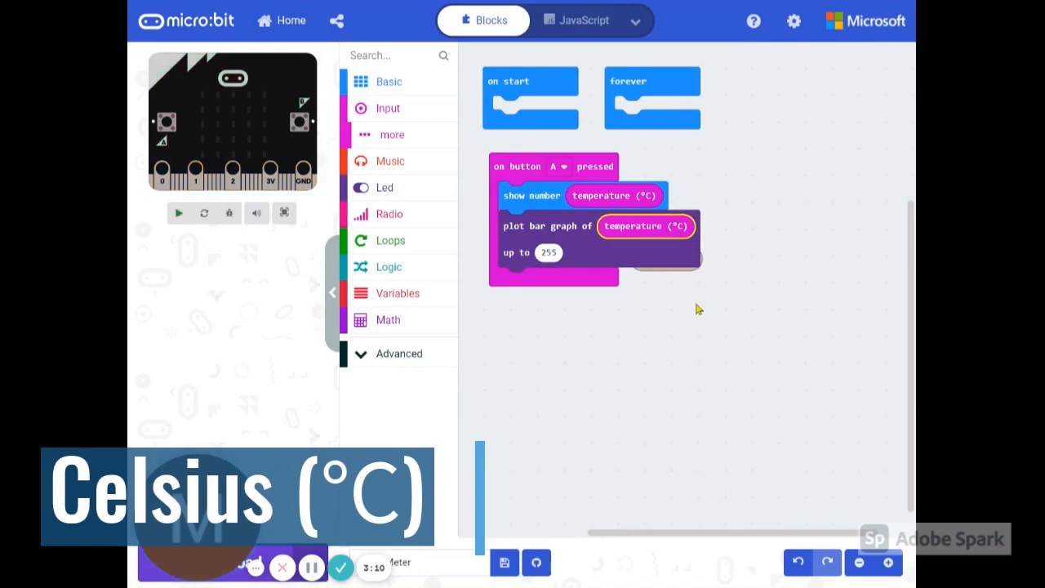
{"action": "left_click", "coordinate": [178, 212]}
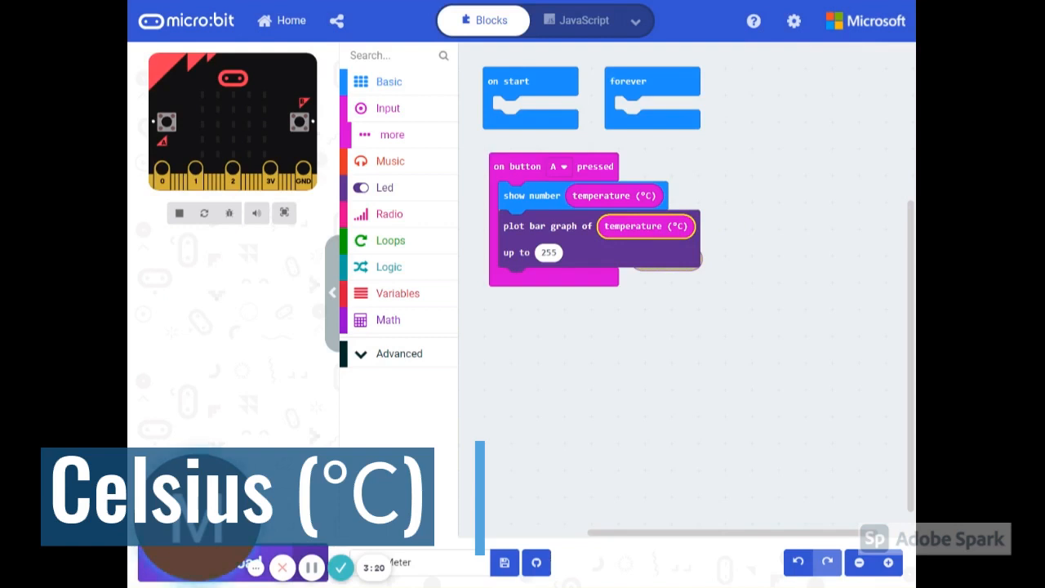
{"action": "mouse_move", "coordinate": [578, 274]}
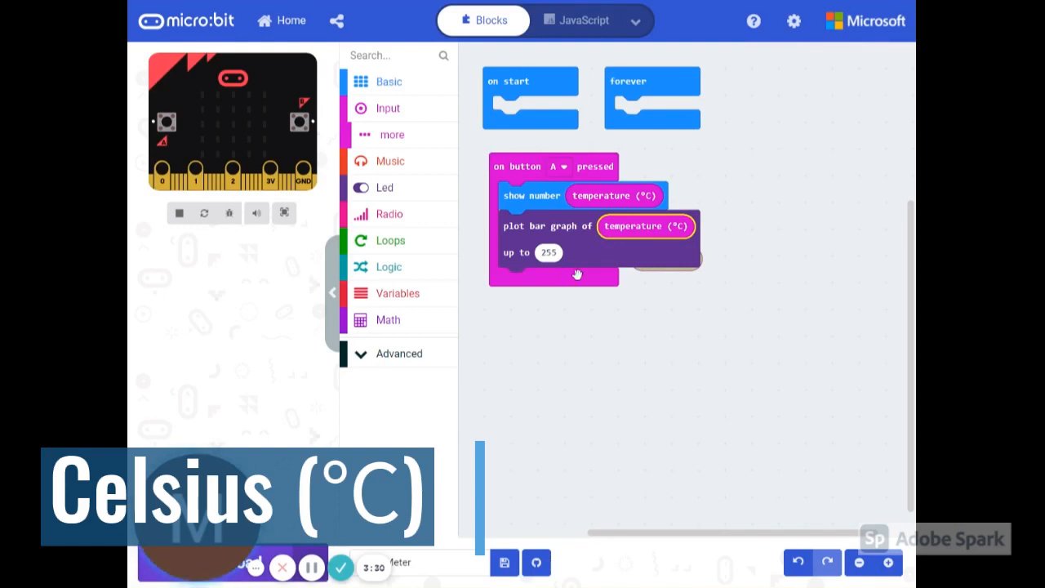
{"action": "mouse_move", "coordinate": [552, 219]}
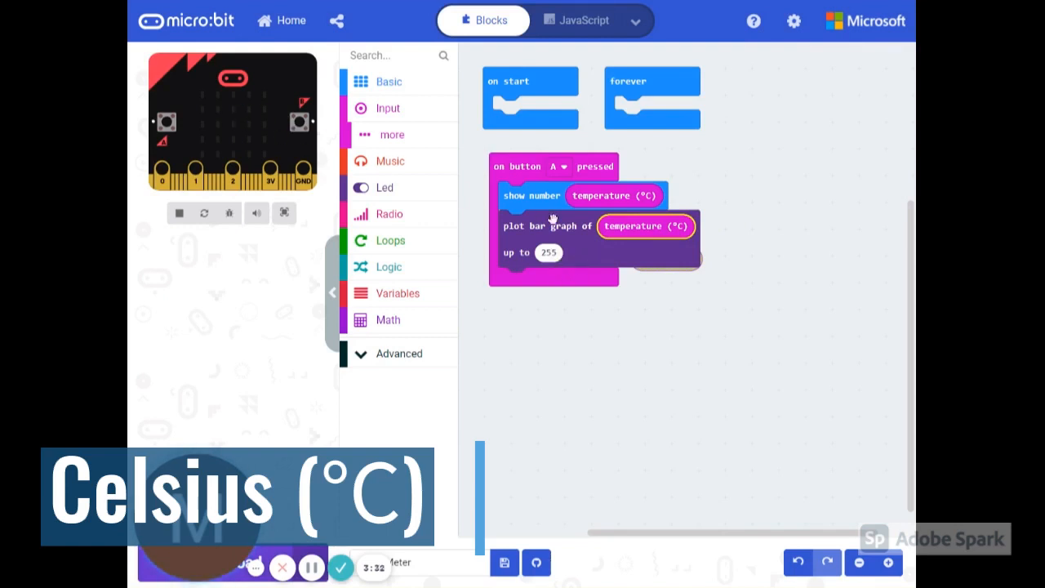
{"action": "mouse_move", "coordinate": [600, 235]}
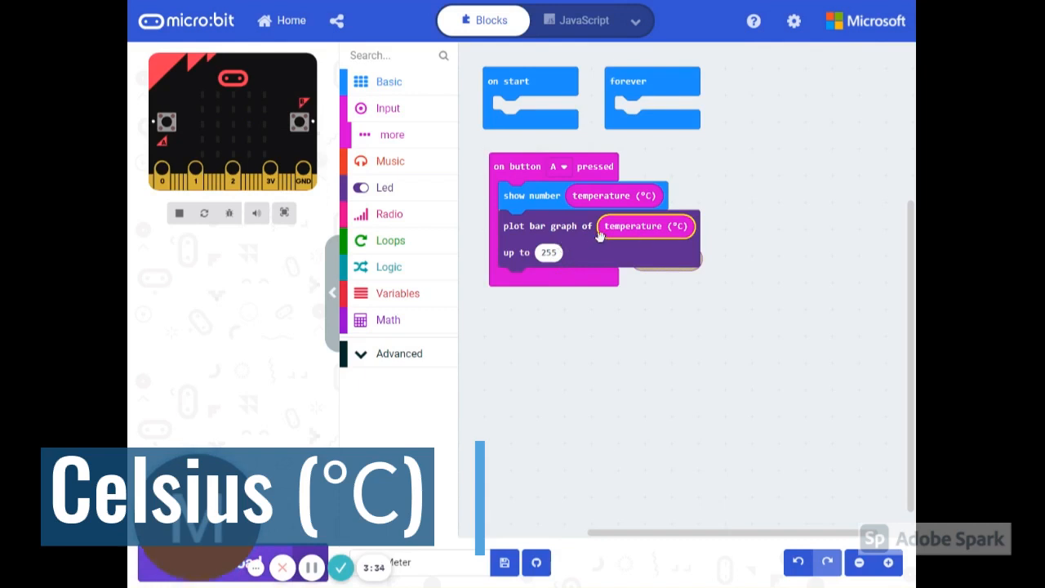
{"action": "mouse_move", "coordinate": [552, 247]}
{"action": "type", "text": "50"}
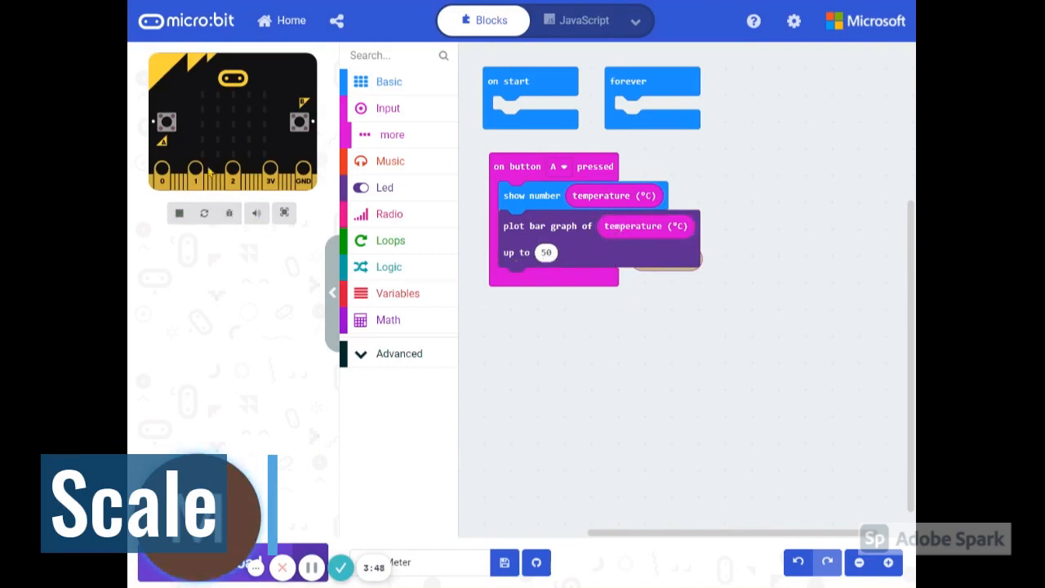
{"action": "mouse_move", "coordinate": [183, 153]}
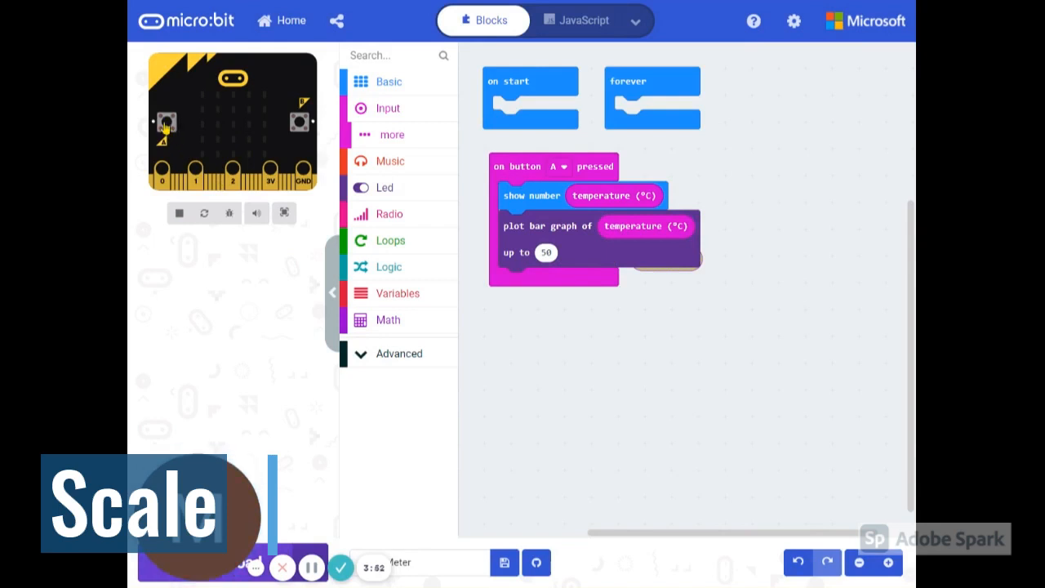
Step: Press A in the simulator and lower the simulated temperature to about 5 °C
{"action": "left_click", "coordinate": [167, 121]}
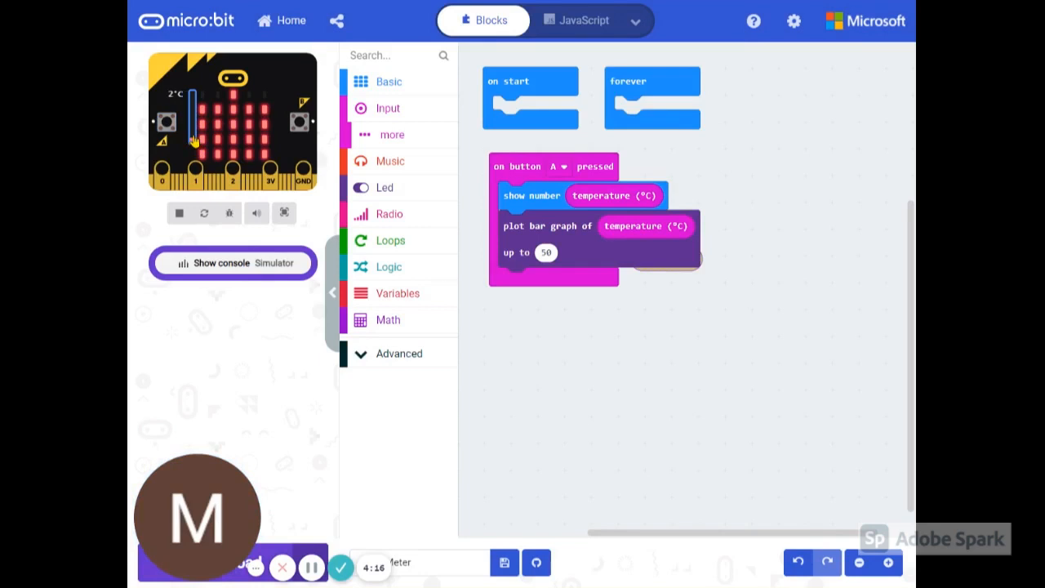
{"action": "left_click", "coordinate": [167, 123]}
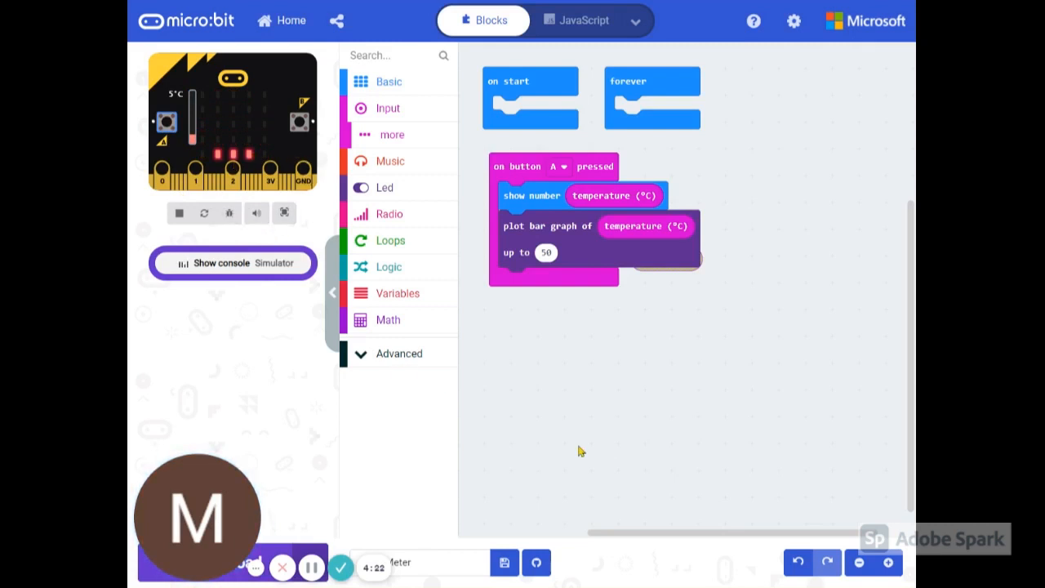
{"action": "mouse_move", "coordinate": [267, 269]}
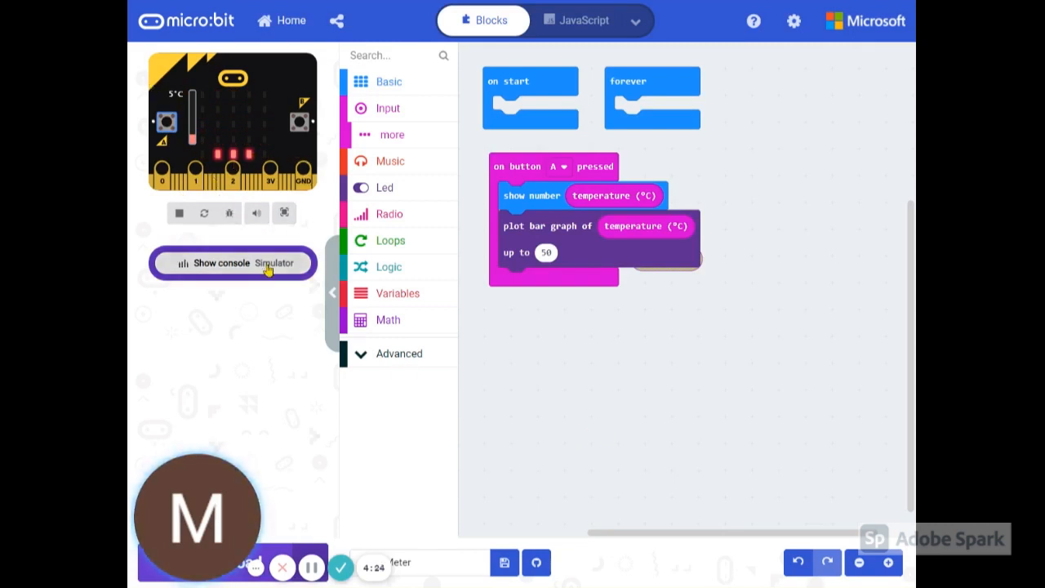
{"action": "mouse_move", "coordinate": [264, 262]}
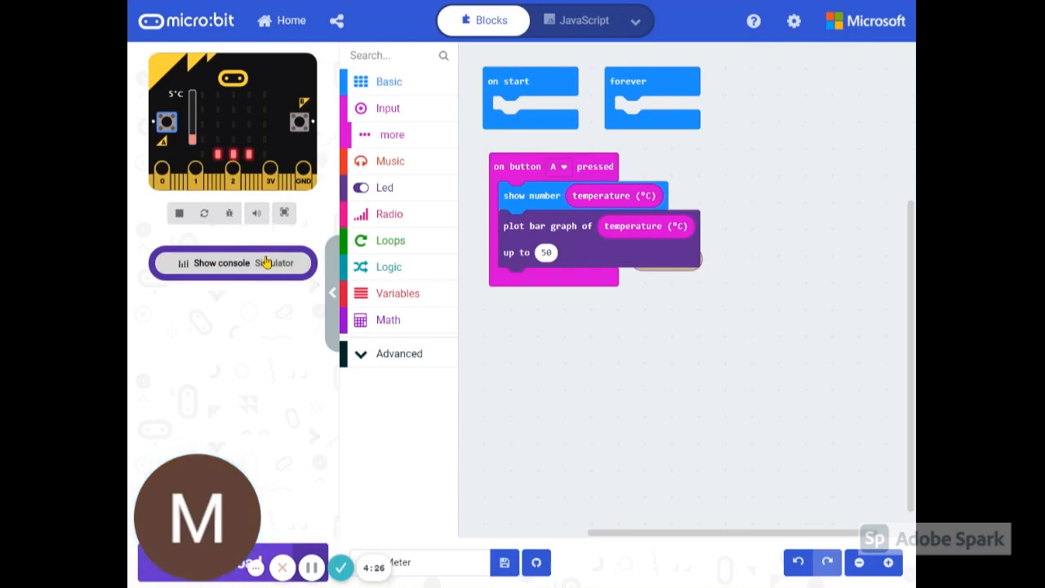
{"action": "mouse_move", "coordinate": [268, 261]}
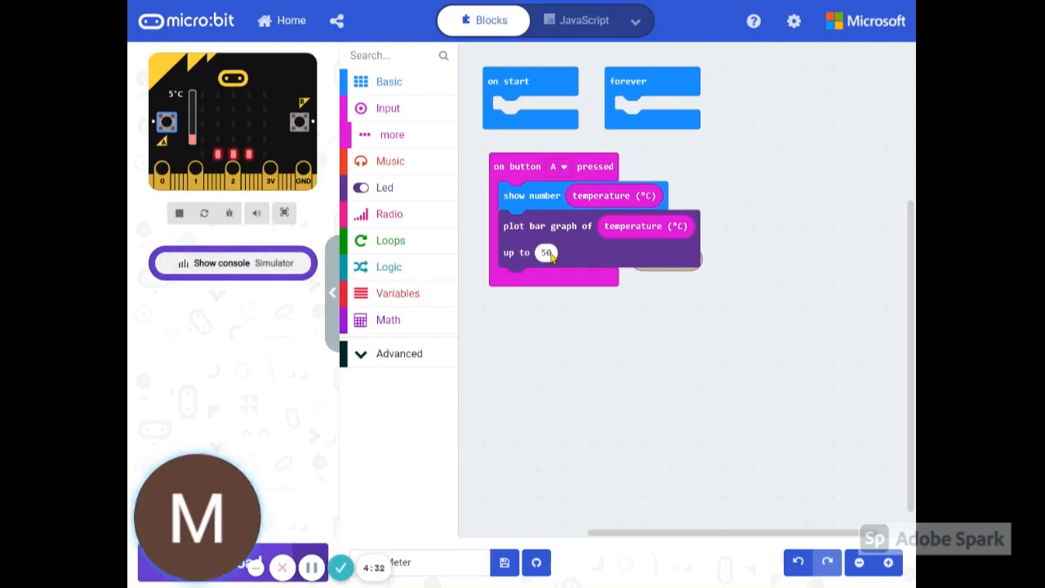
{"action": "mouse_move", "coordinate": [533, 196]}
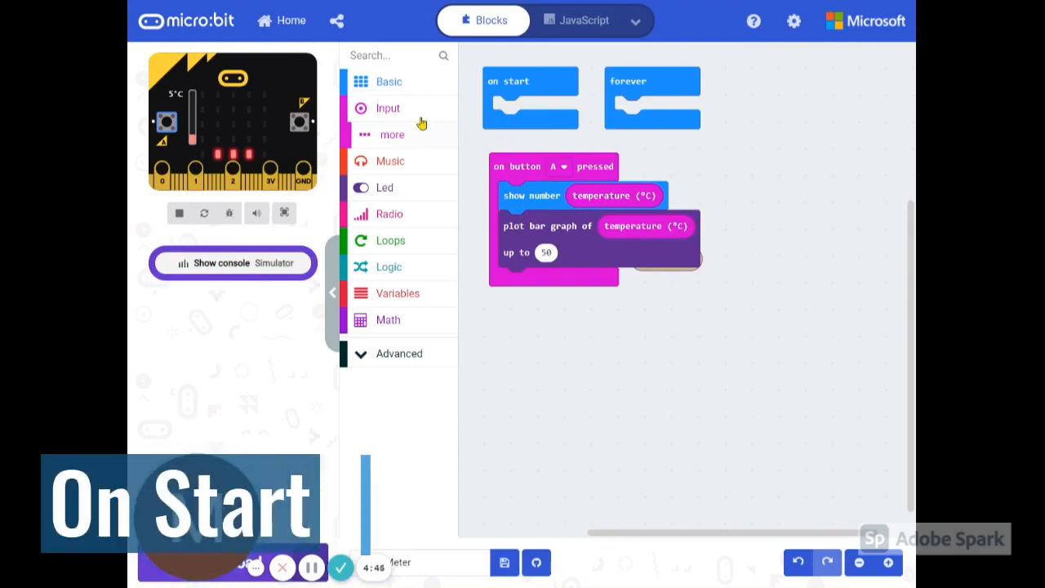
Step: Add a Basic 'show number' block at the top of the button A handler
{"action": "left_click", "coordinate": [389, 82]}
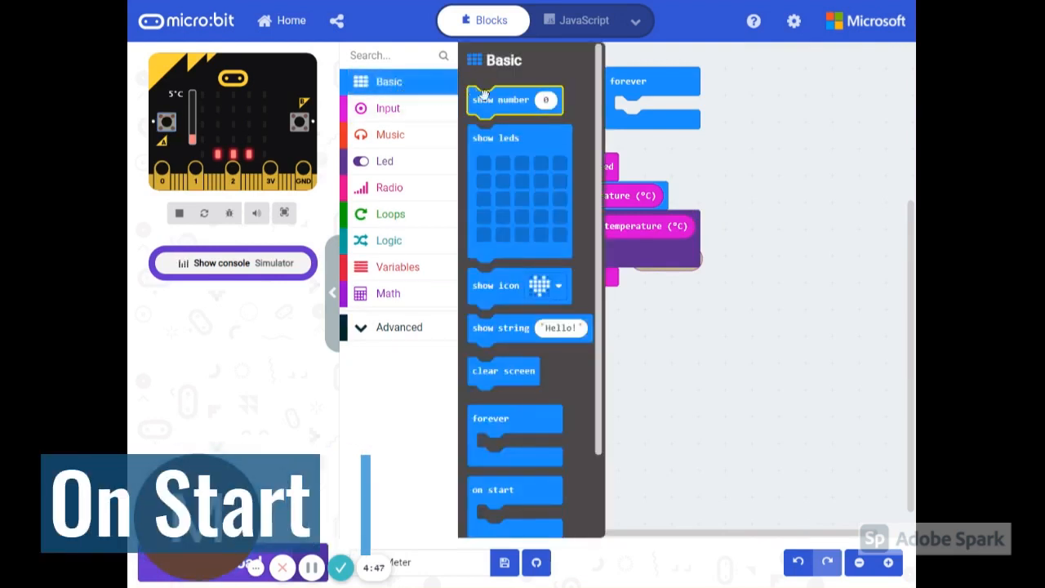
{"action": "mouse_move", "coordinate": [498, 100]}
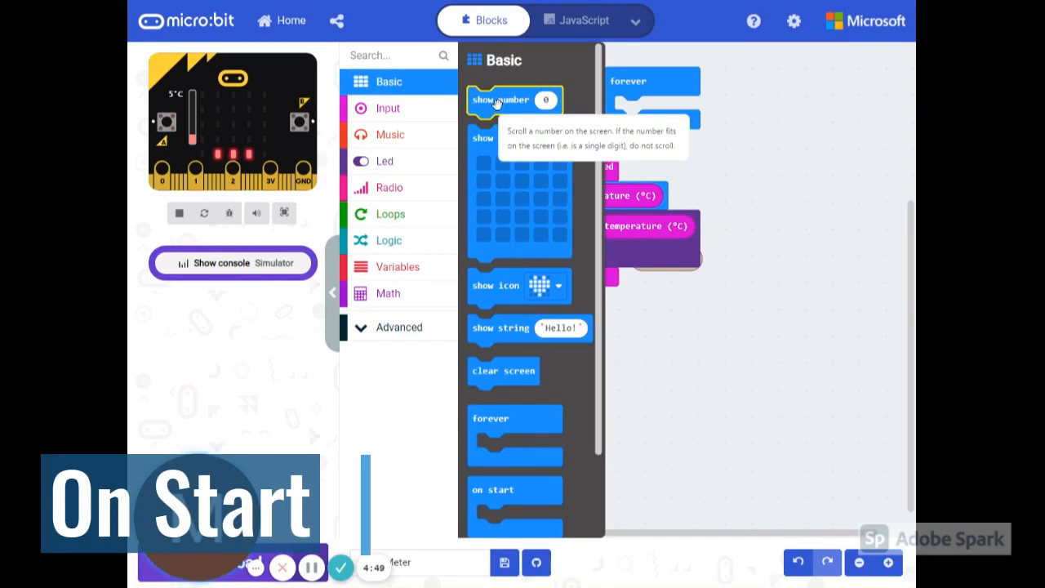
{"action": "left_click_drag", "start_coordinate": [520, 284], "coordinate": [547, 128]}
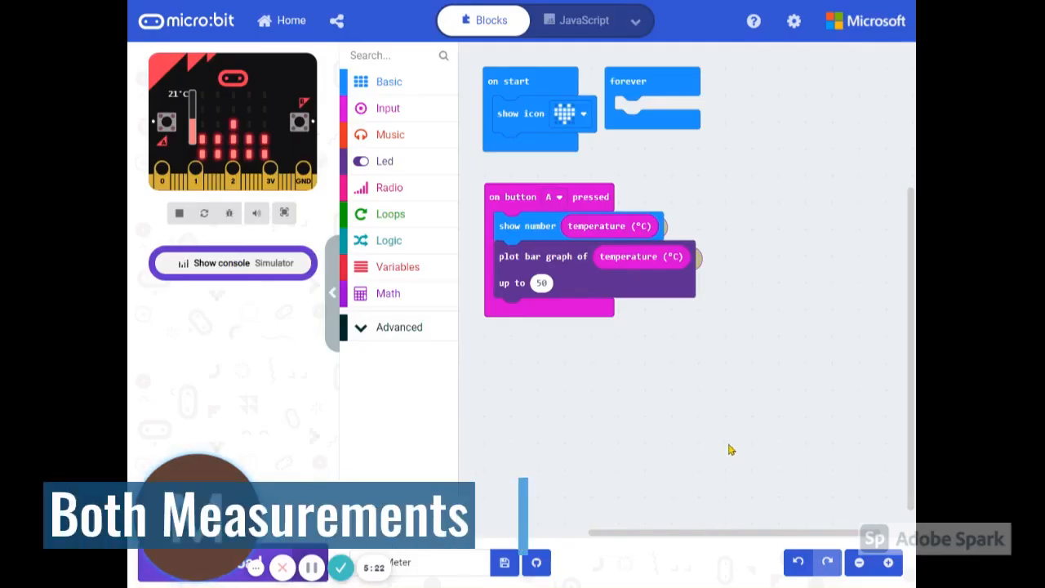
{"action": "mouse_move", "coordinate": [614, 397]}
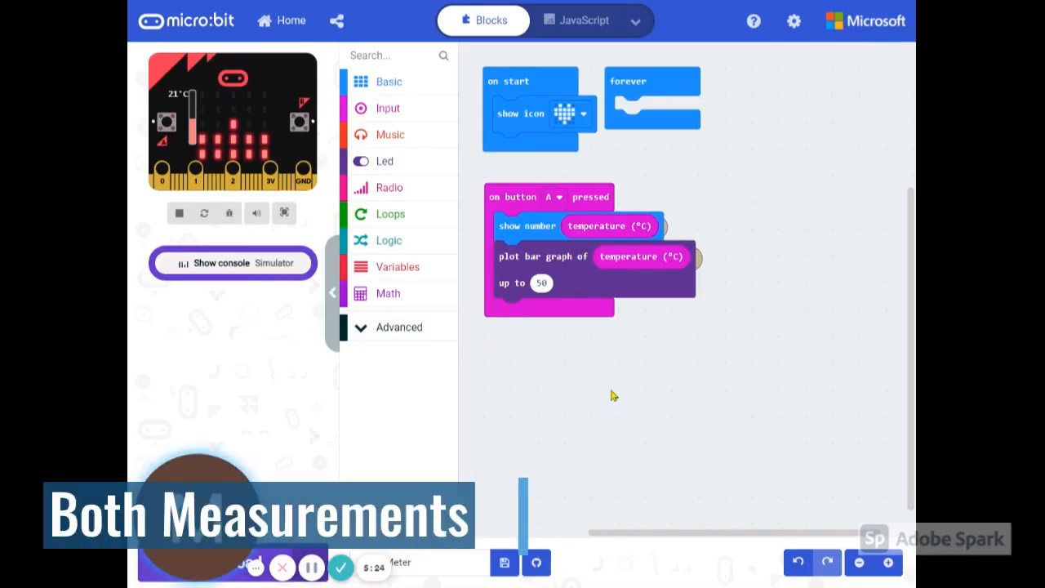
{"action": "mouse_move", "coordinate": [588, 356]}
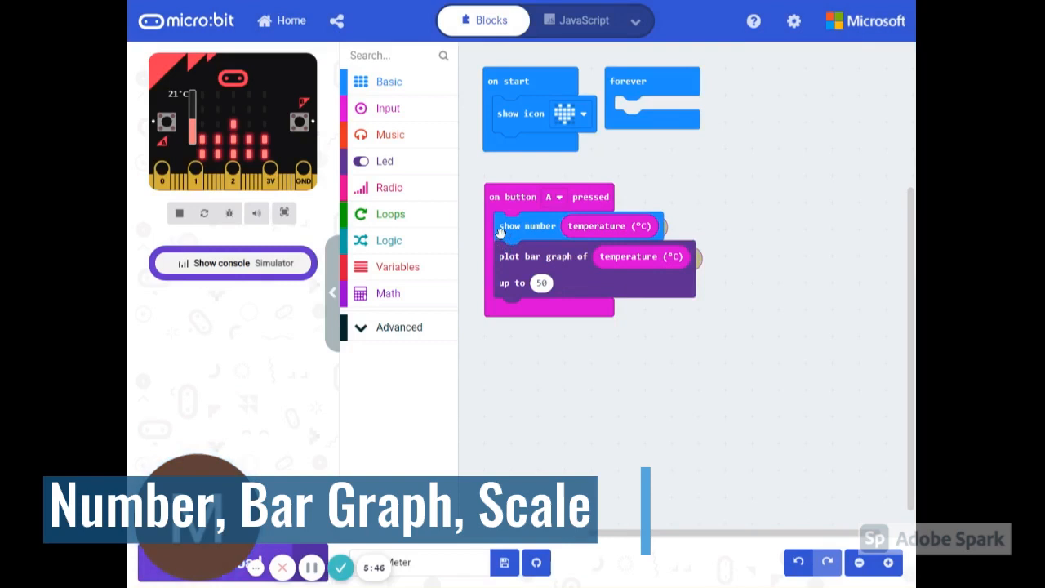
{"action": "mouse_move", "coordinate": [506, 297]}
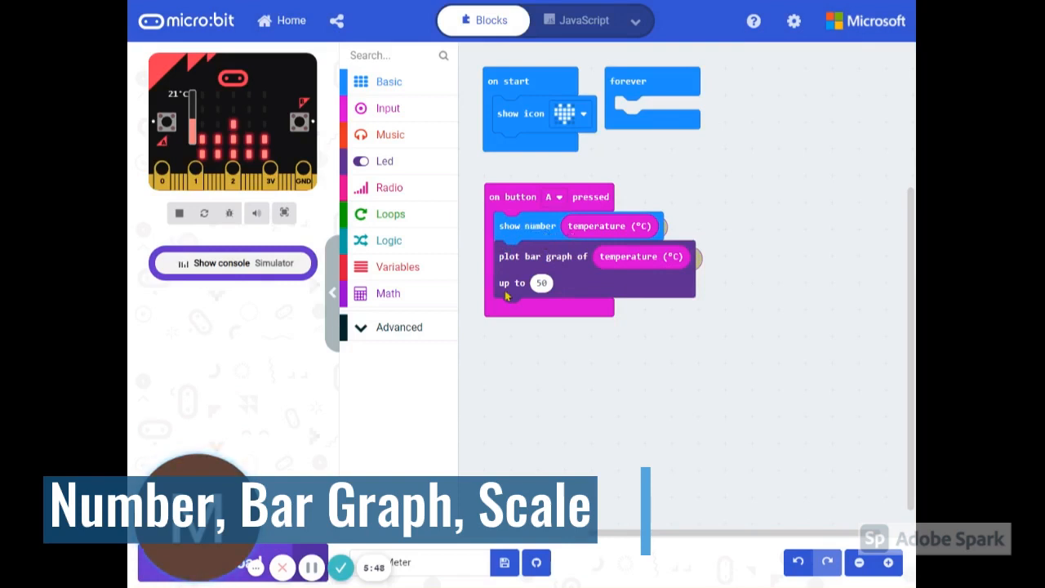
{"action": "mouse_move", "coordinate": [581, 291]}
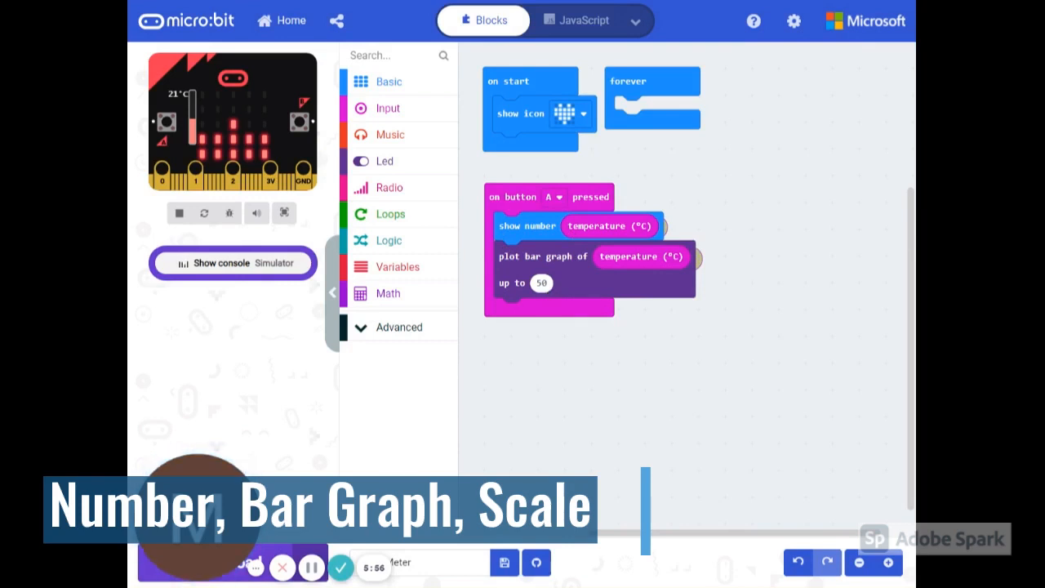
{"action": "mouse_move", "coordinate": [614, 300]}
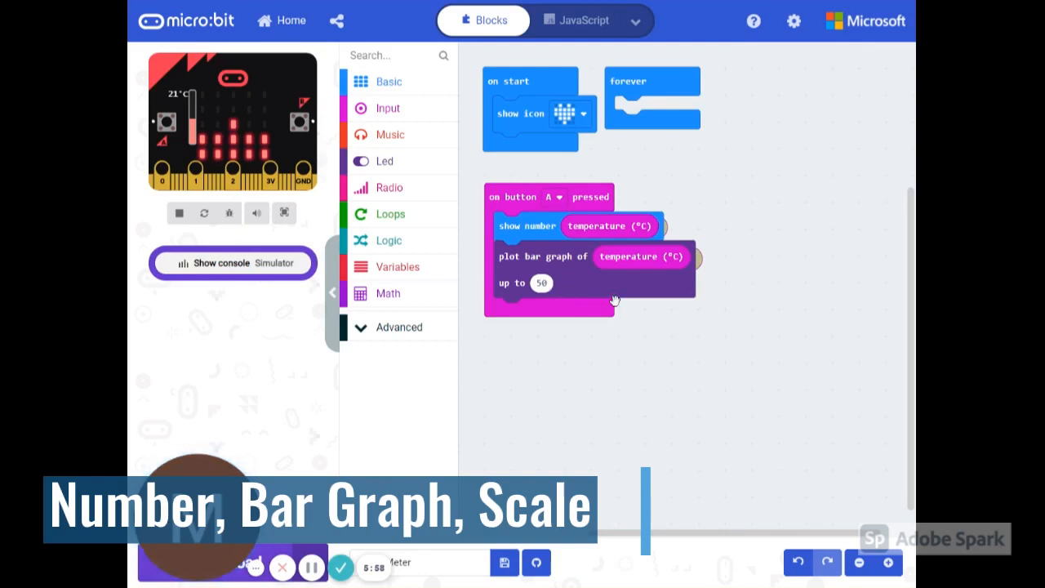
{"action": "mouse_move", "coordinate": [614, 287]}
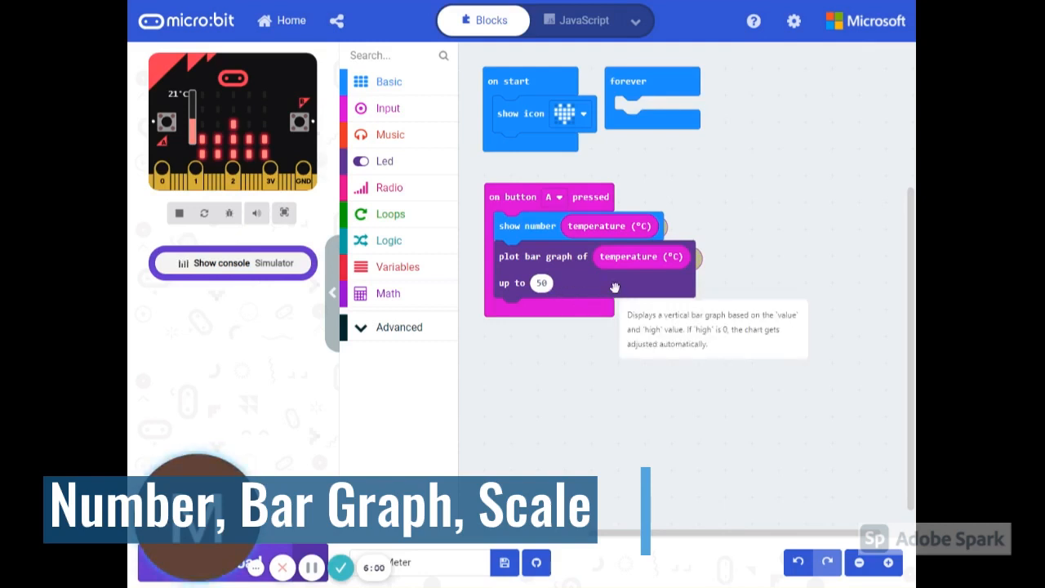
{"action": "mouse_move", "coordinate": [555, 287]}
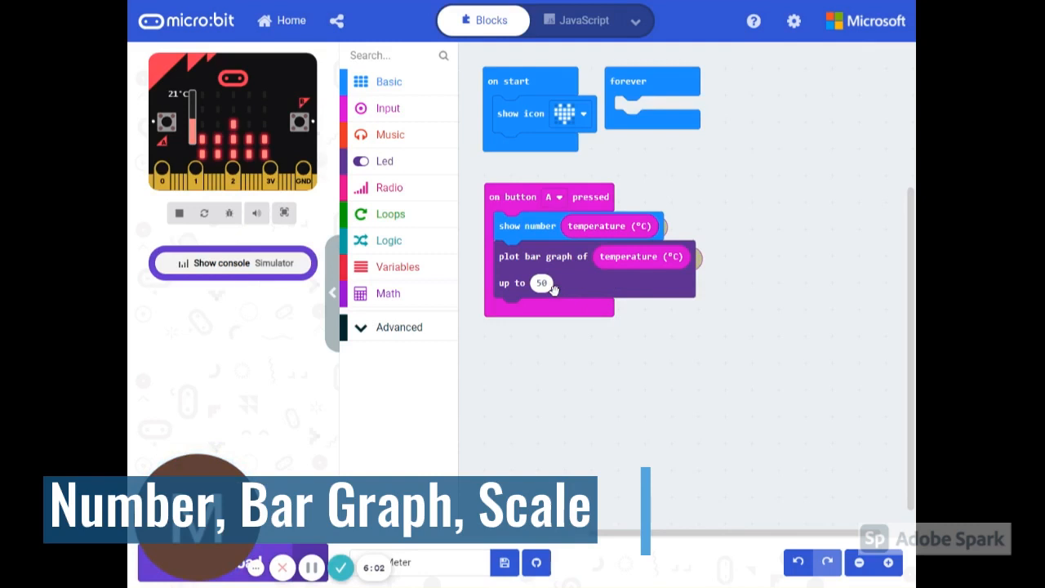
{"action": "mouse_move", "coordinate": [568, 307]}
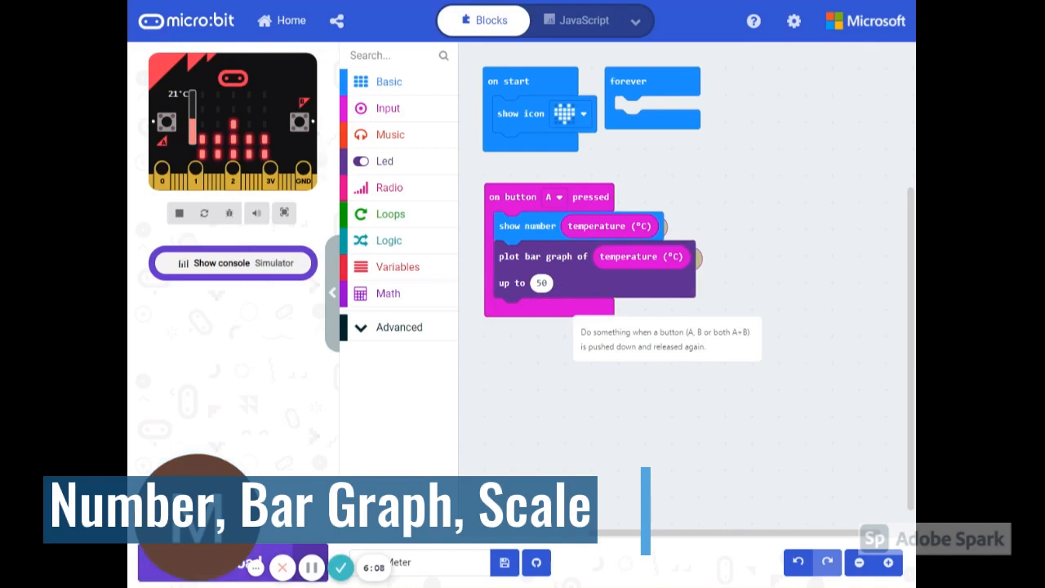
{"action": "mouse_move", "coordinate": [696, 203]}
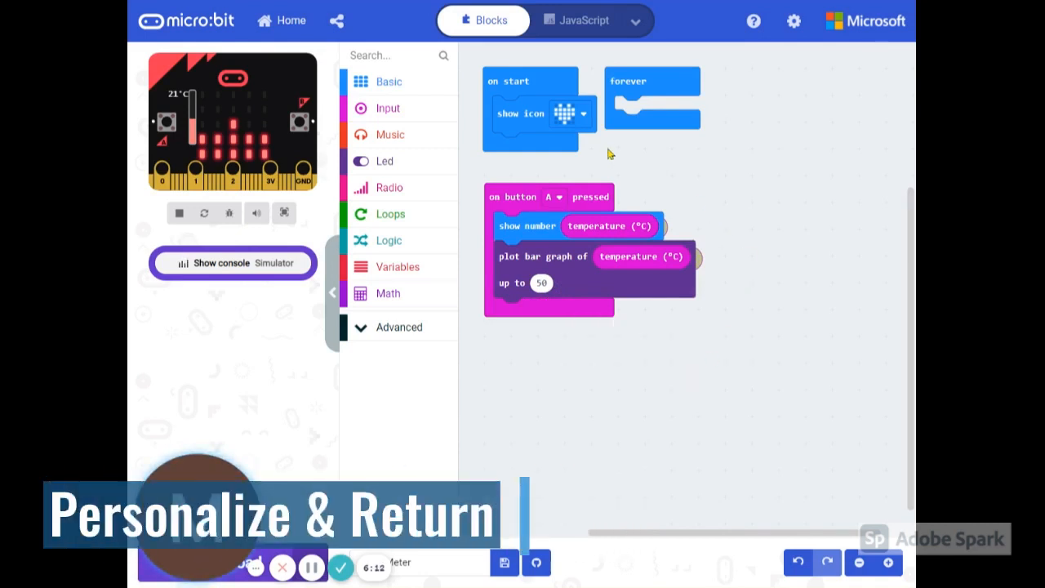
{"action": "mouse_move", "coordinate": [604, 99]}
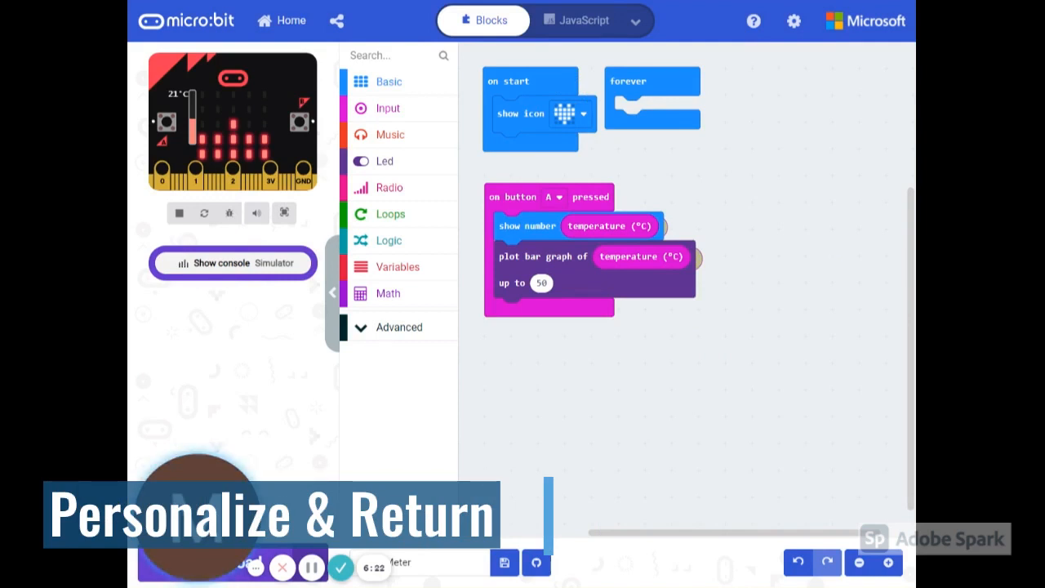
{"action": "mouse_move", "coordinate": [787, 209]}
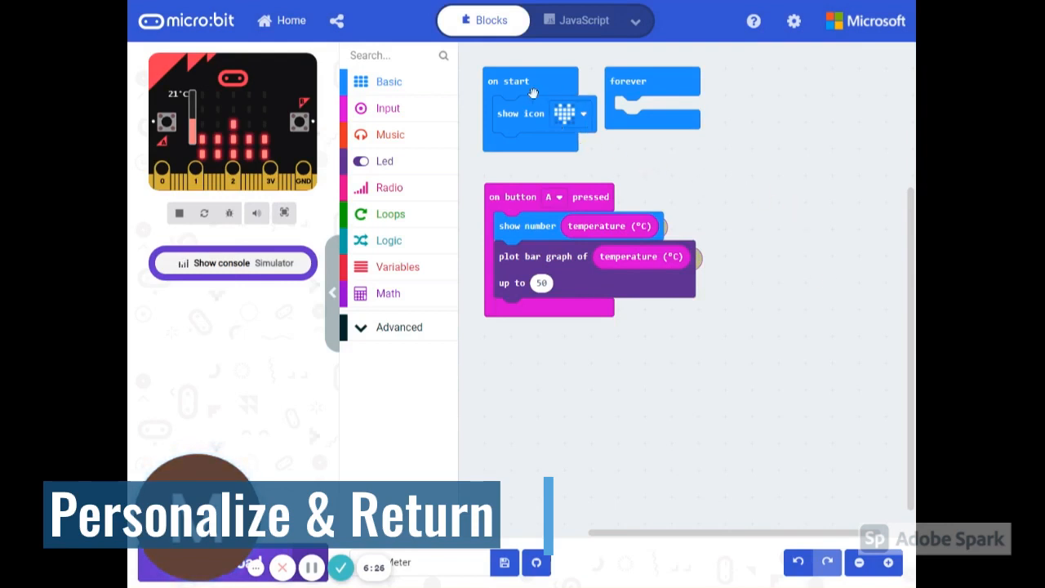
{"action": "mouse_move", "coordinate": [583, 153]}
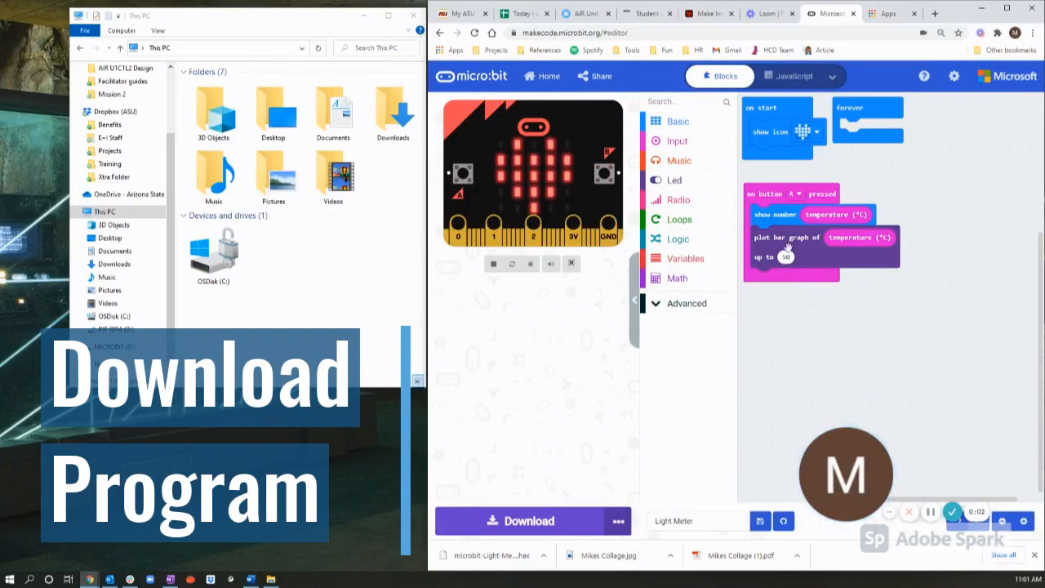
{"action": "mouse_move", "coordinate": [727, 369]}
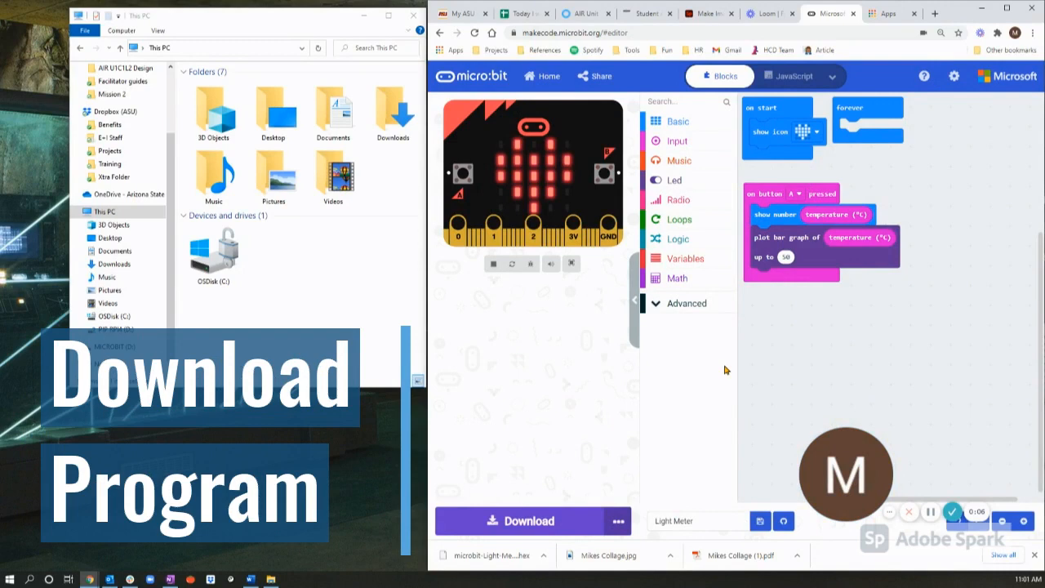
{"action": "mouse_move", "coordinate": [738, 391]}
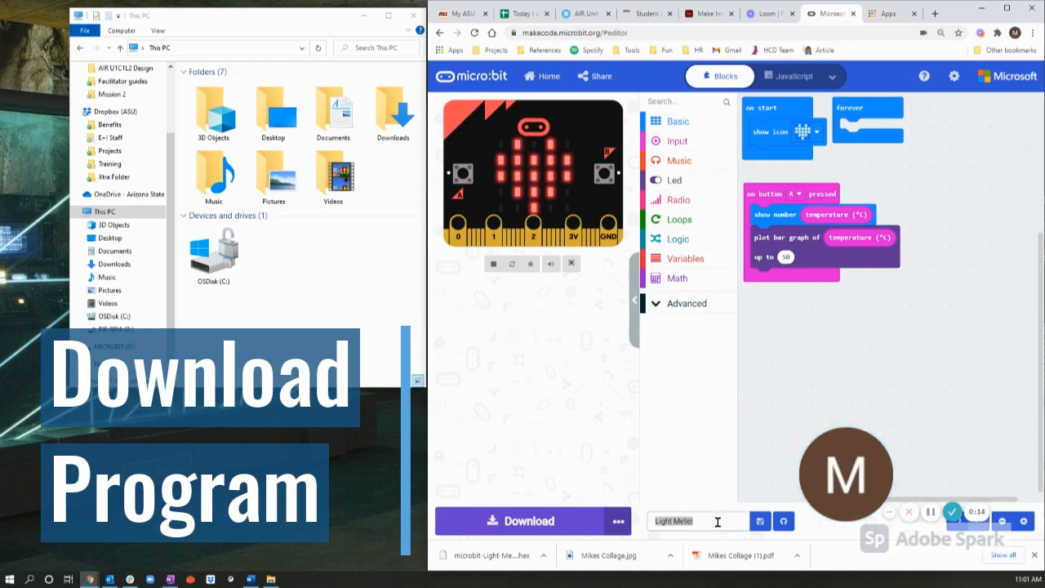
{"action": "mouse_move", "coordinate": [529, 521]}
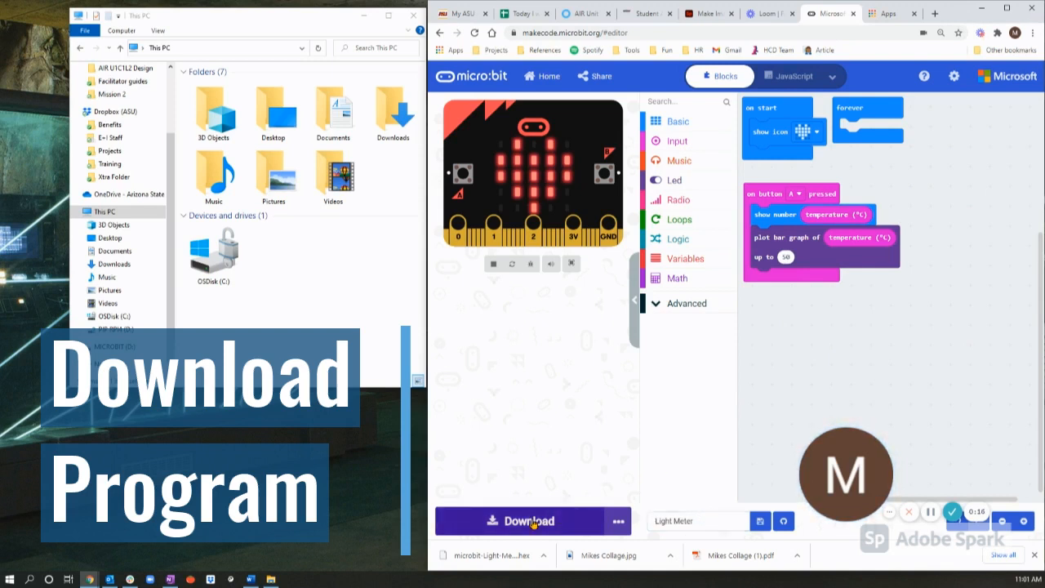
Step: Download the Light Meter hex file and dismiss the download-completed dialog
{"action": "left_click", "coordinate": [529, 521]}
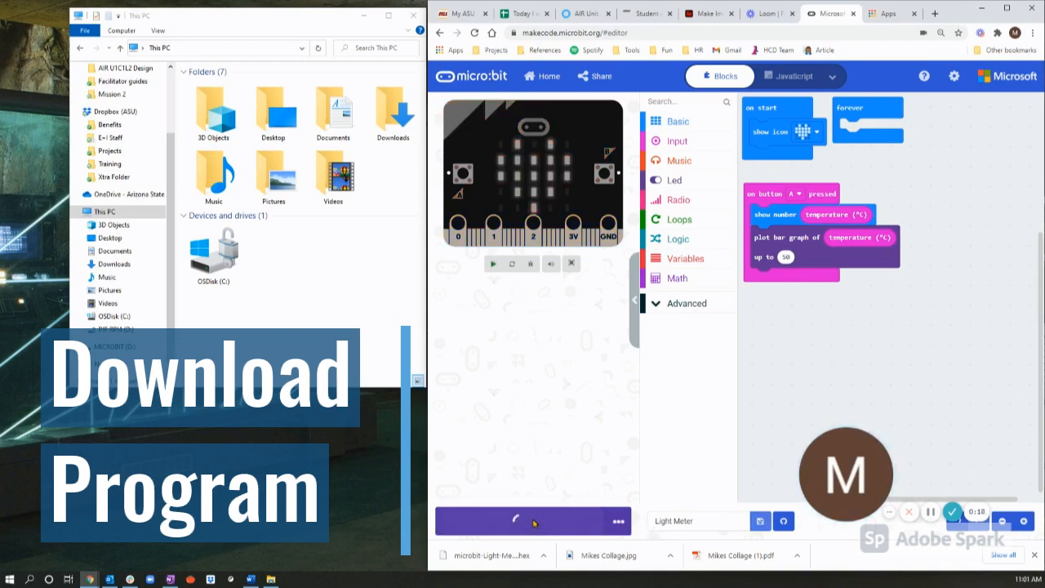
{"action": "left_click", "coordinate": [523, 521]}
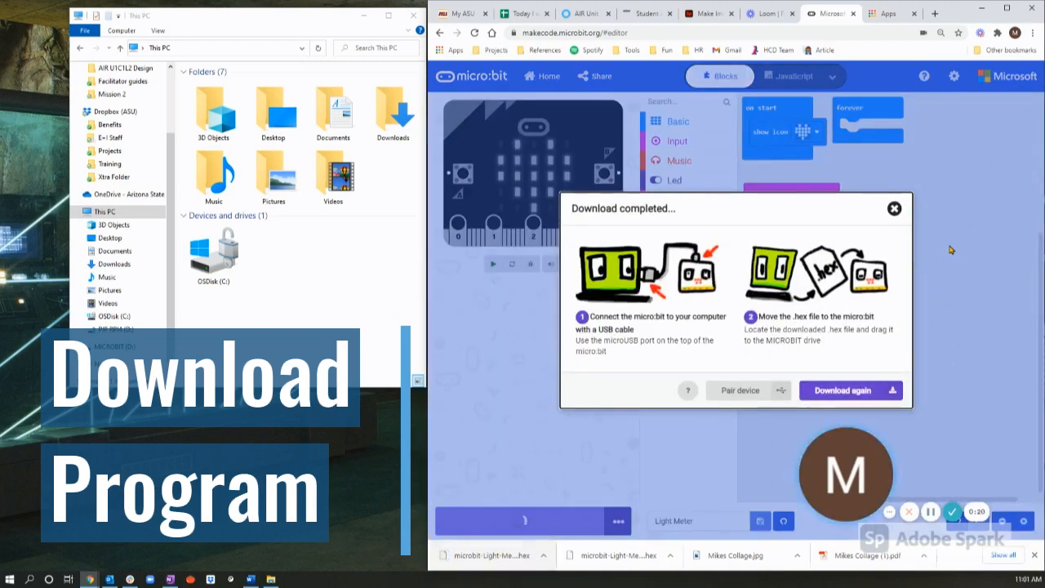
{"action": "left_click", "coordinate": [895, 209]}
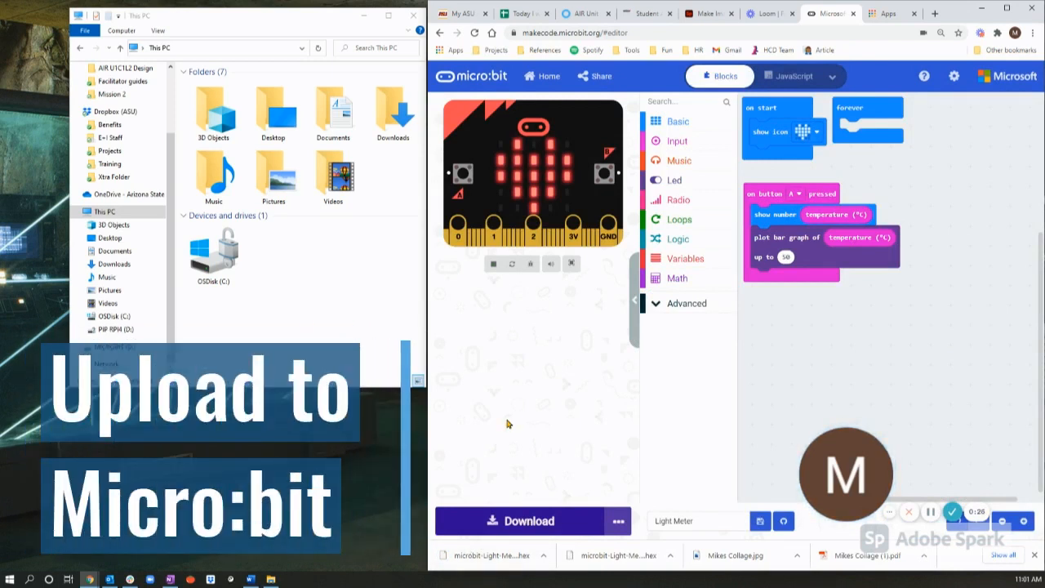
{"action": "mouse_move", "coordinate": [318, 282]}
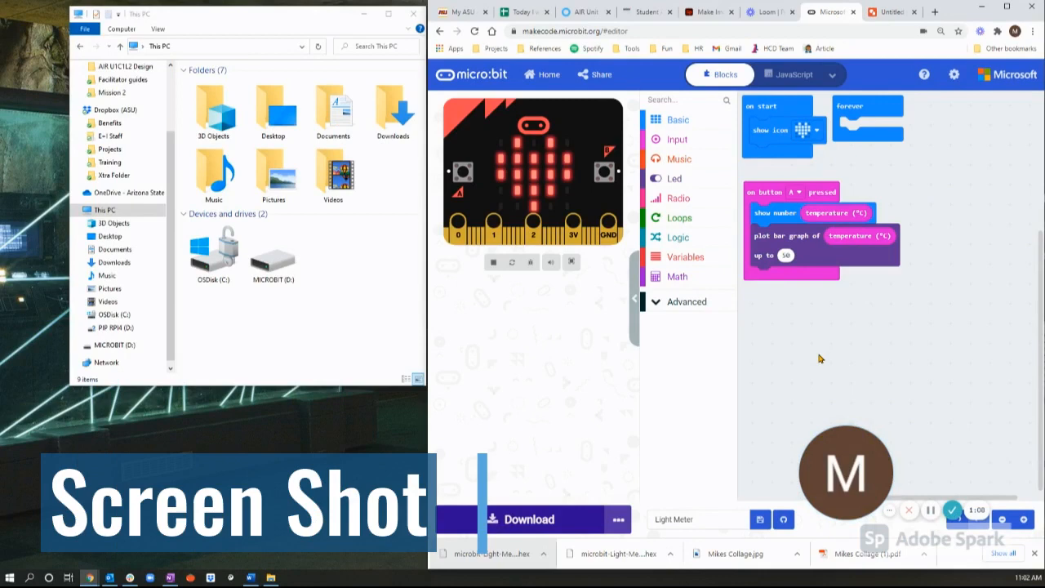
{"action": "mouse_move", "coordinate": [906, 330]}
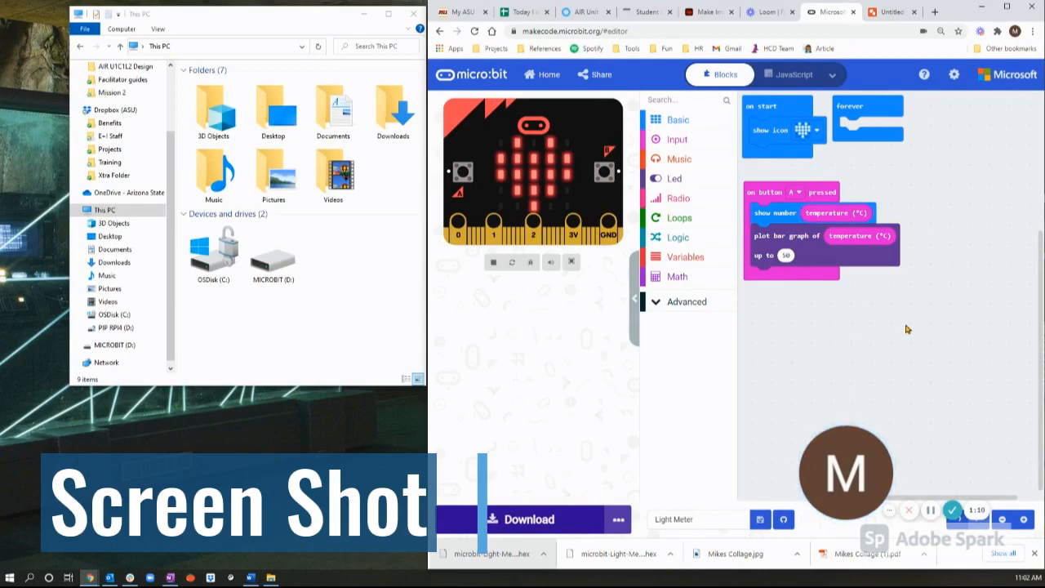